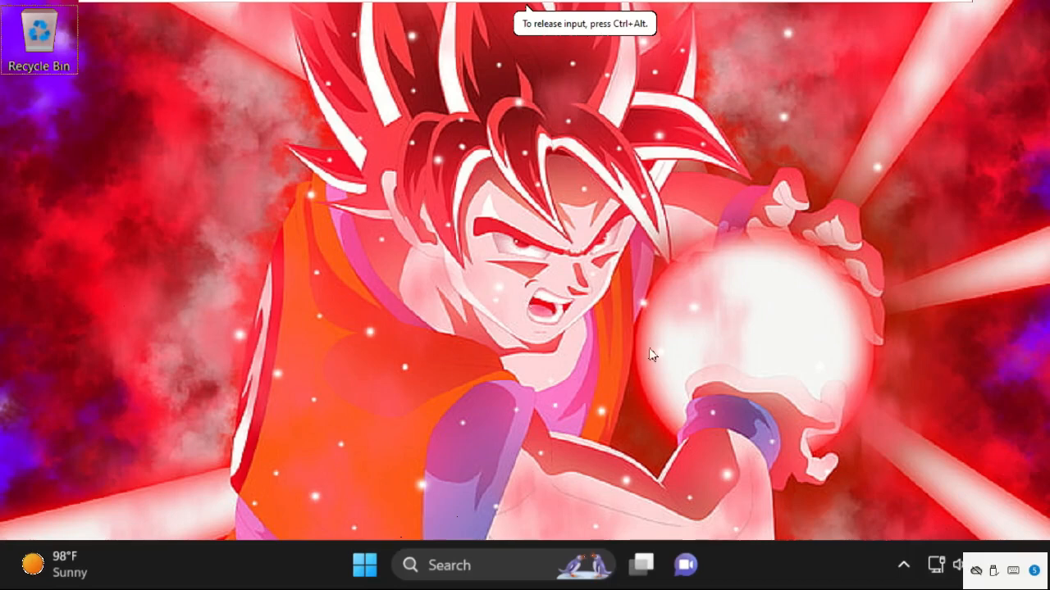
{"action": "mouse_move", "coordinate": [482, 346]}
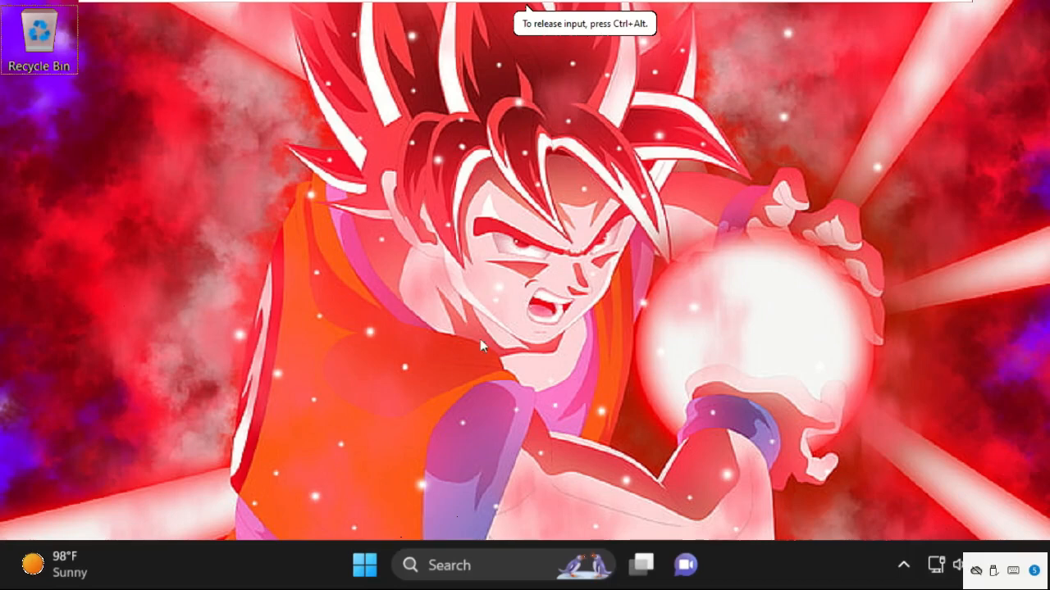
{"action": "mouse_move", "coordinate": [434, 341]}
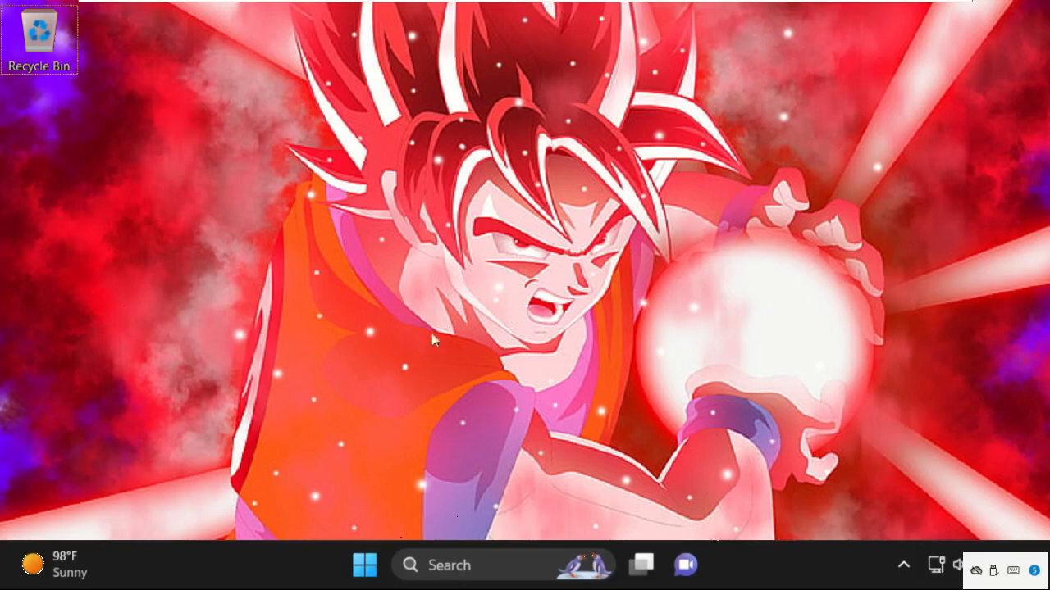
- Open the Run dialog from Windows Search and enter regedit in its Open field
{"action": "left_click", "coordinate": [410, 565]}
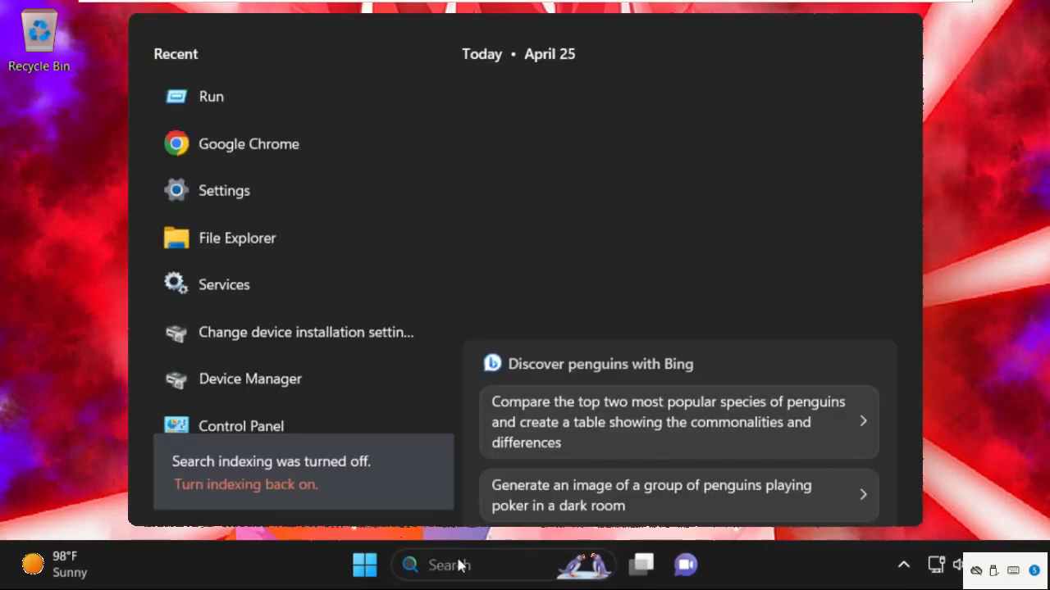
{"action": "type", "text": "run"}
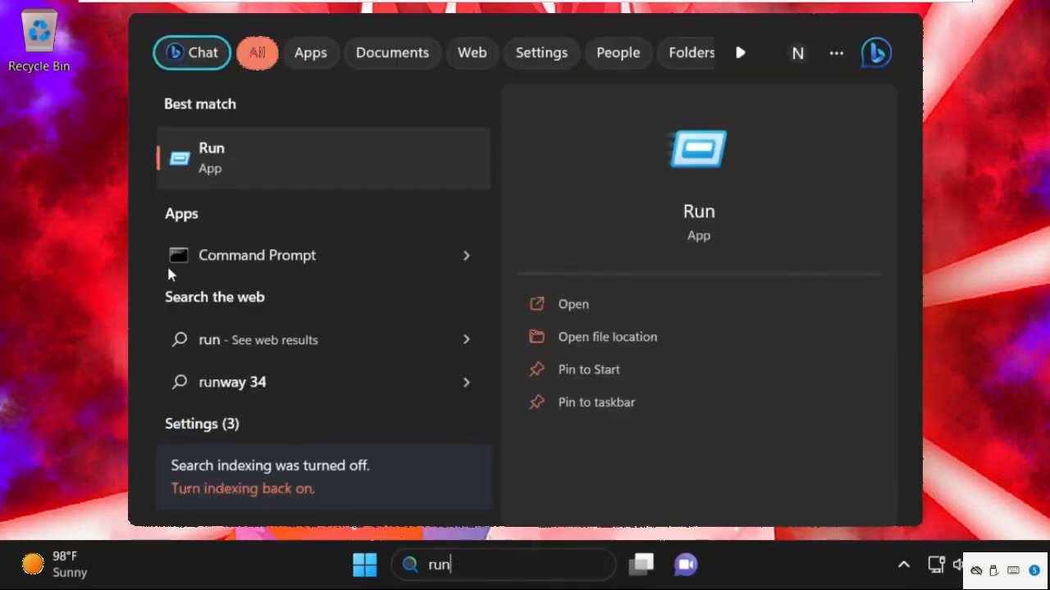
{"action": "left_click", "coordinate": [574, 304]}
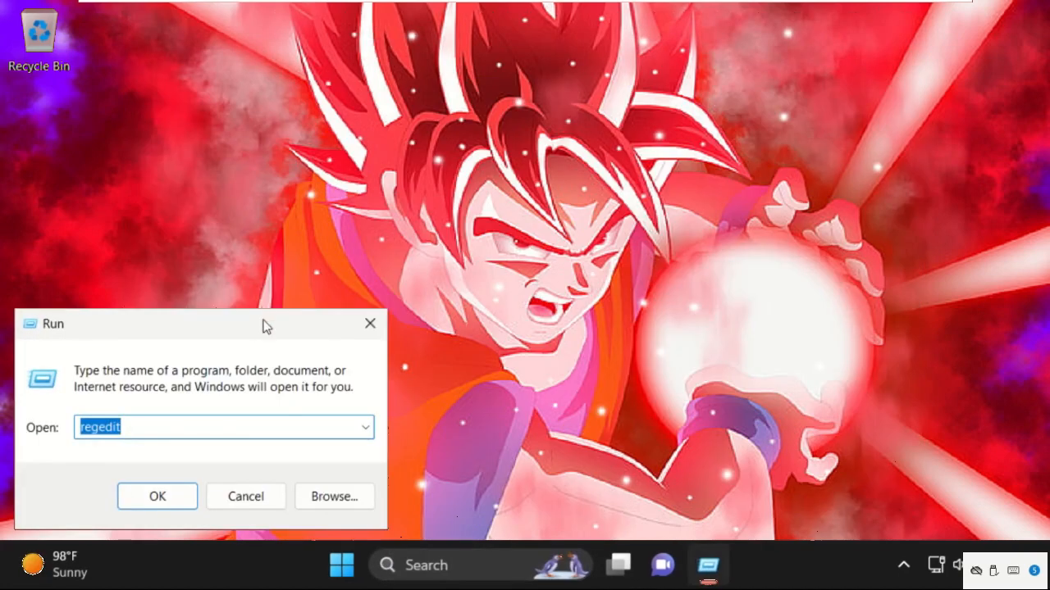
{"action": "left_click", "coordinate": [156, 497]}
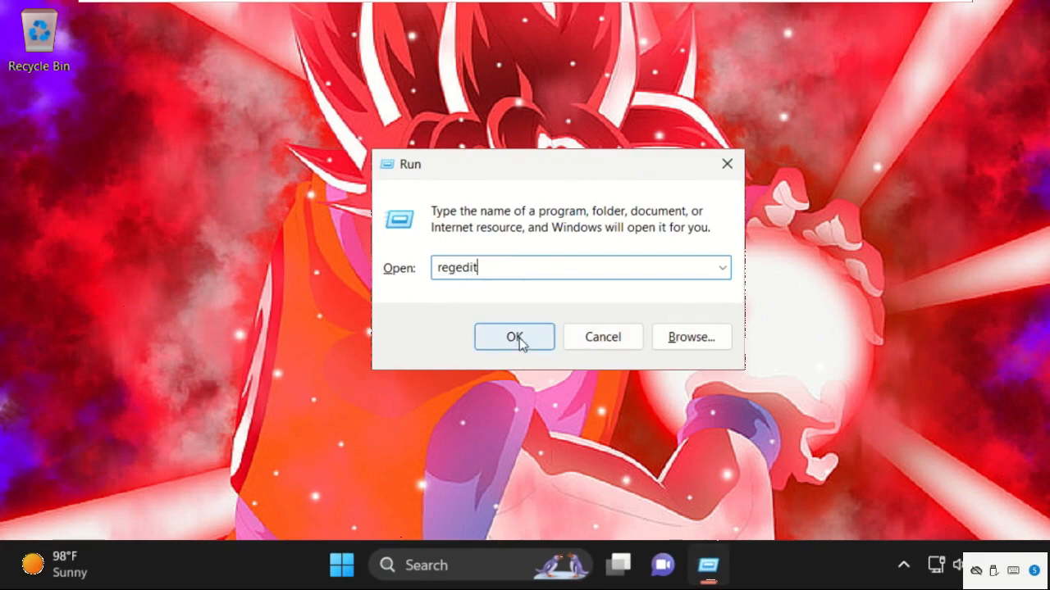
- Launch regedit, restore its window, and select HKLM\SYSTEM\CurrentControlSet\Control\Session Manager
{"action": "left_click", "coordinate": [513, 337]}
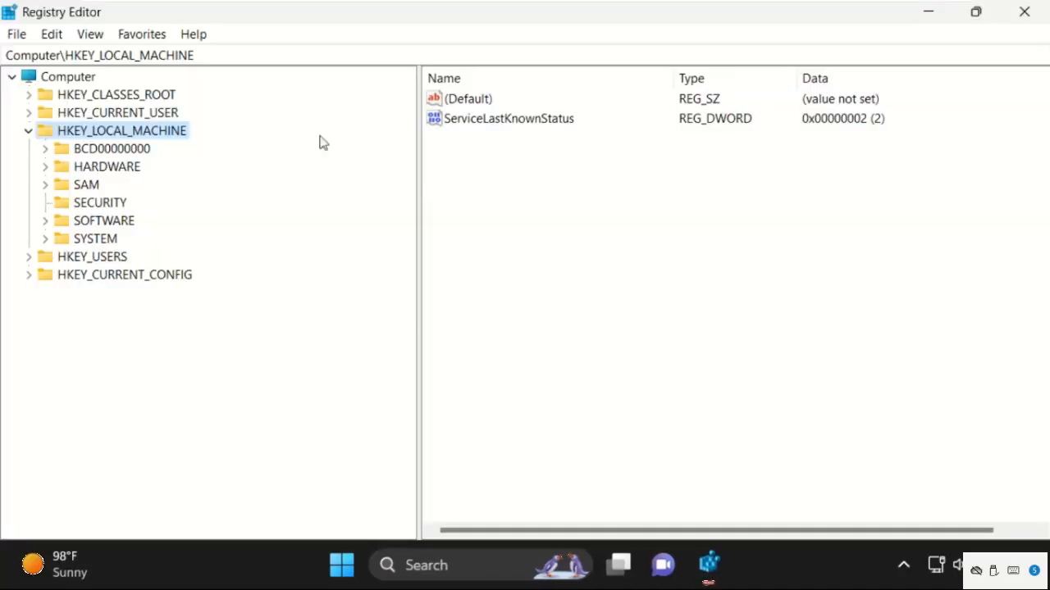
{"action": "left_click", "coordinate": [975, 11]}
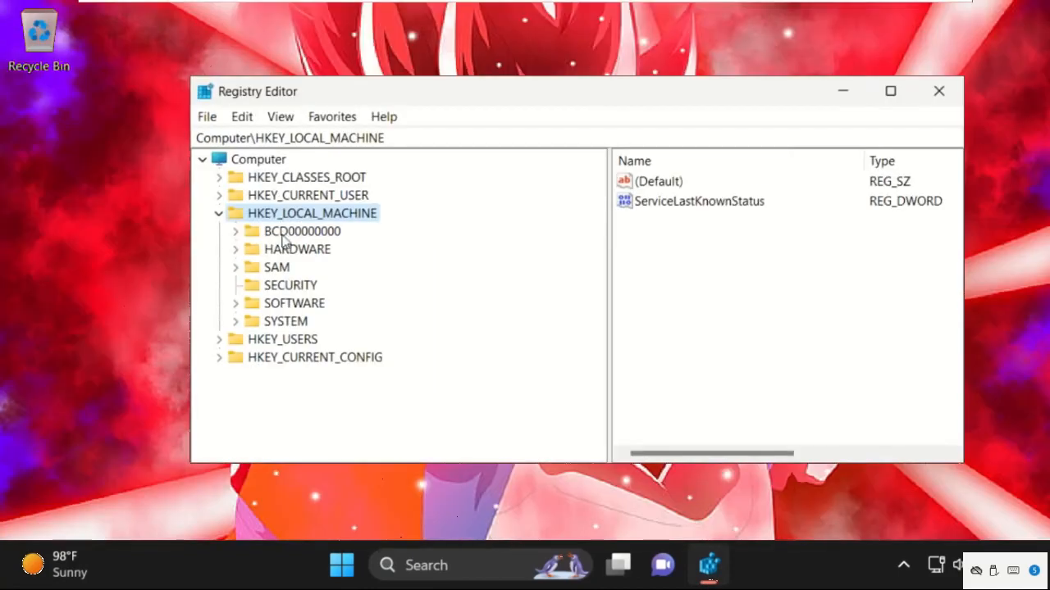
{"action": "mouse_move", "coordinate": [334, 224]}
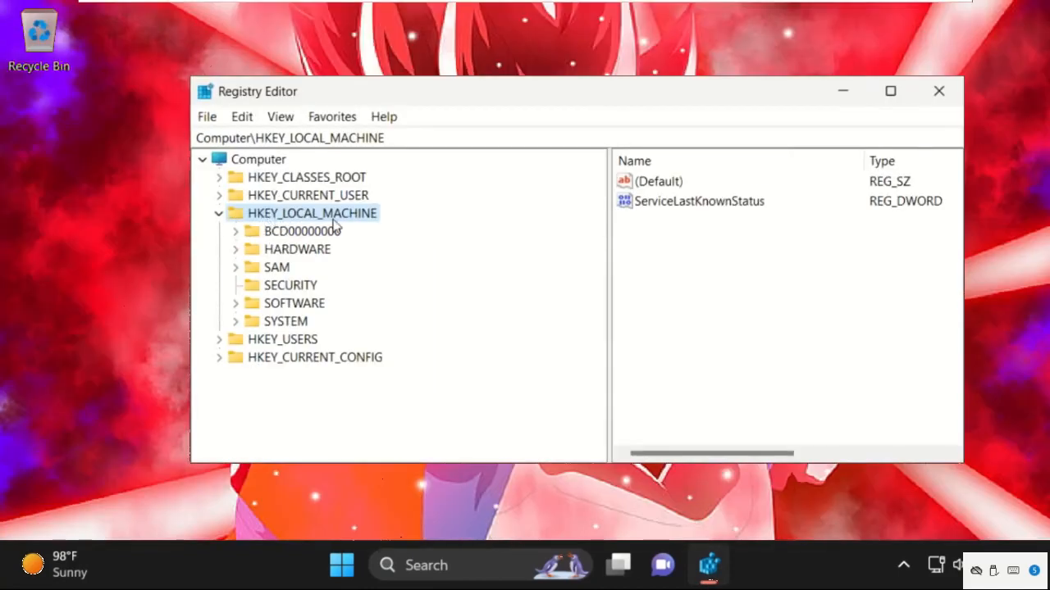
{"action": "mouse_move", "coordinate": [287, 307]}
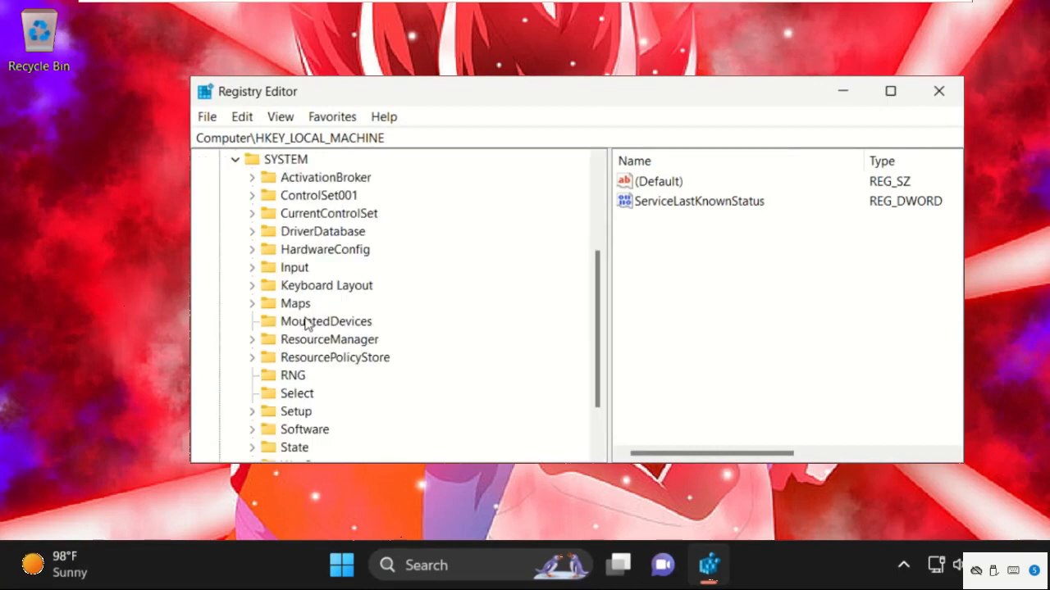
{"action": "mouse_move", "coordinate": [320, 214]}
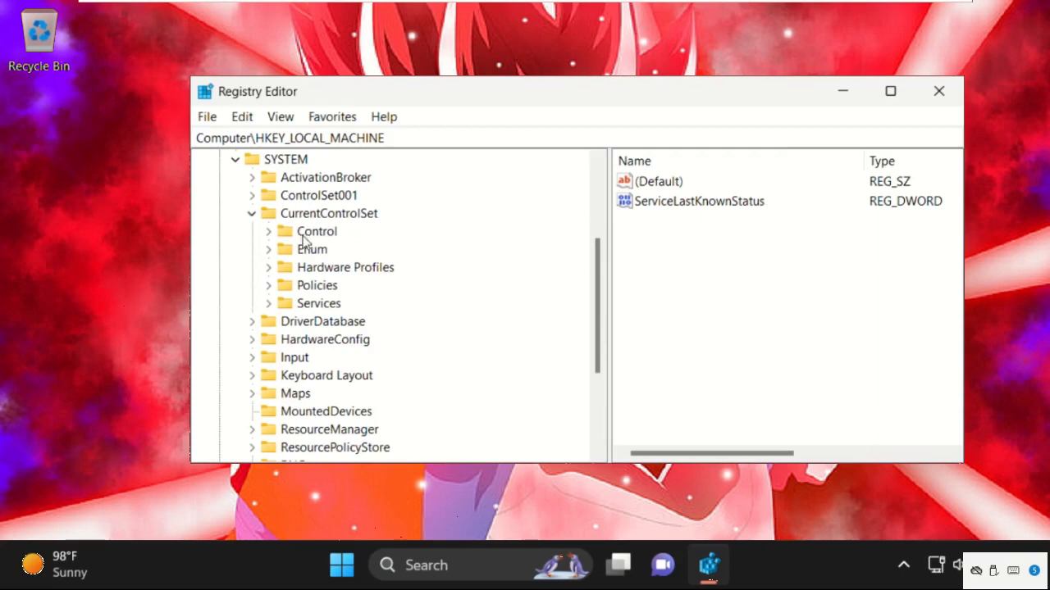
{"action": "scroll", "scroll_direction": "down", "scroll_amount": 3}
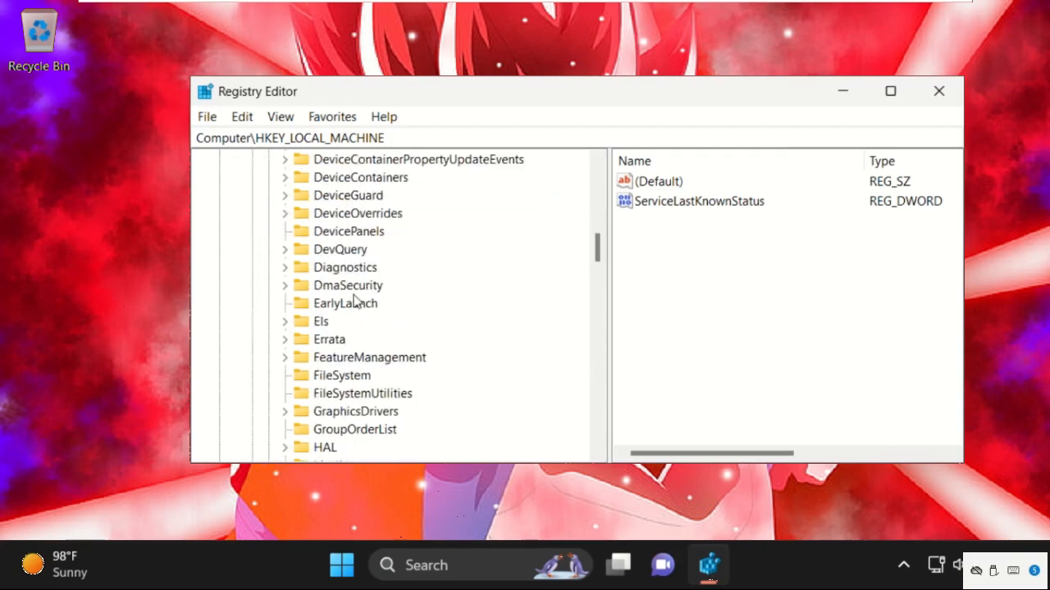
{"action": "scroll", "scroll_direction": "down", "scroll_amount": 3}
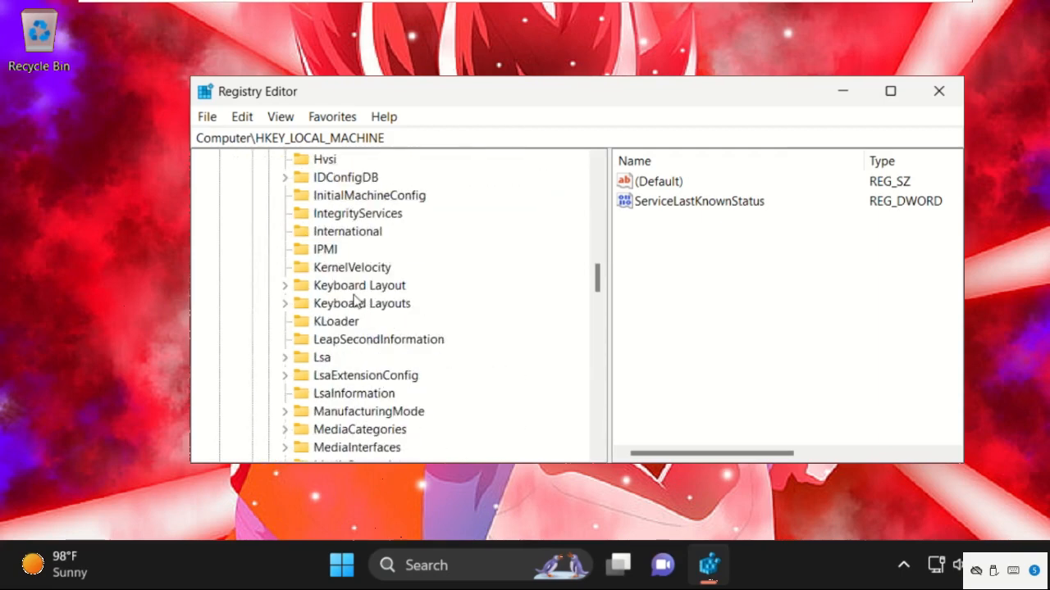
{"action": "scroll", "scroll_direction": "down", "scroll_amount": 3}
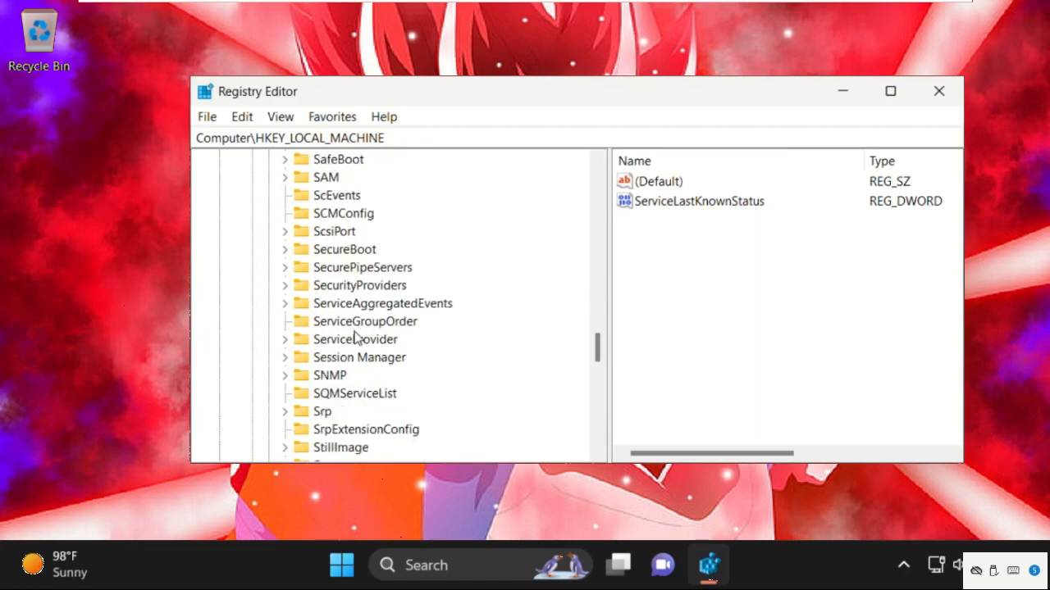
{"action": "scroll", "scroll_direction": "down", "scroll_amount": 3}
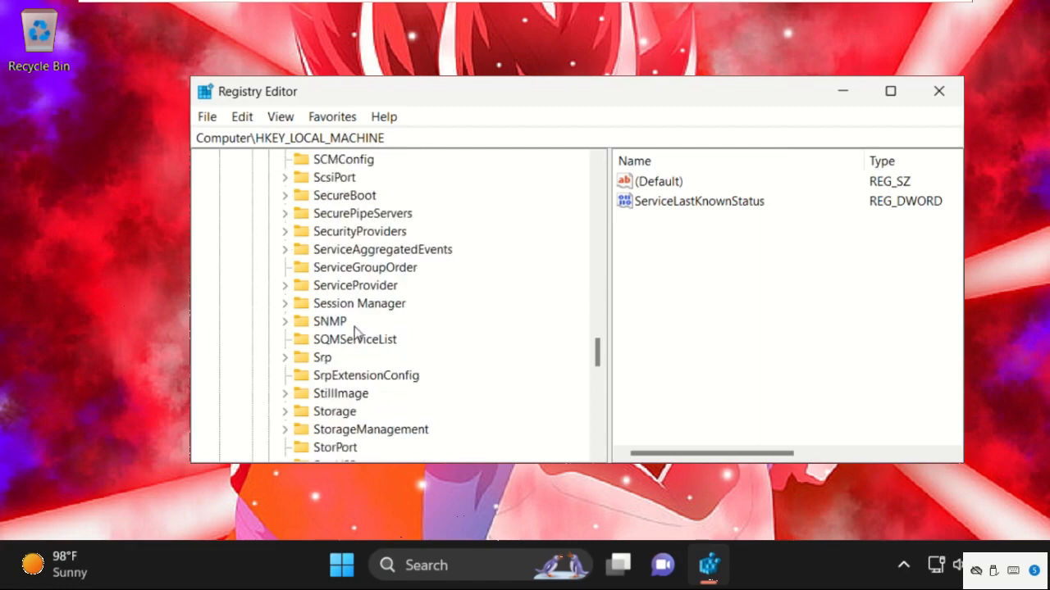
{"action": "mouse_move", "coordinate": [332, 307]}
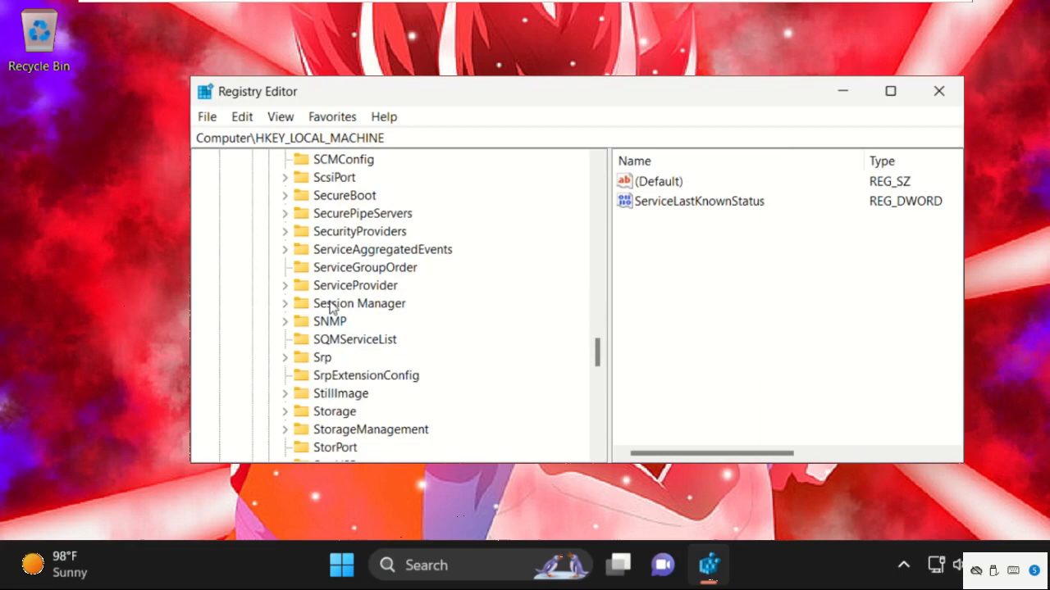
{"action": "left_click", "coordinate": [359, 303]}
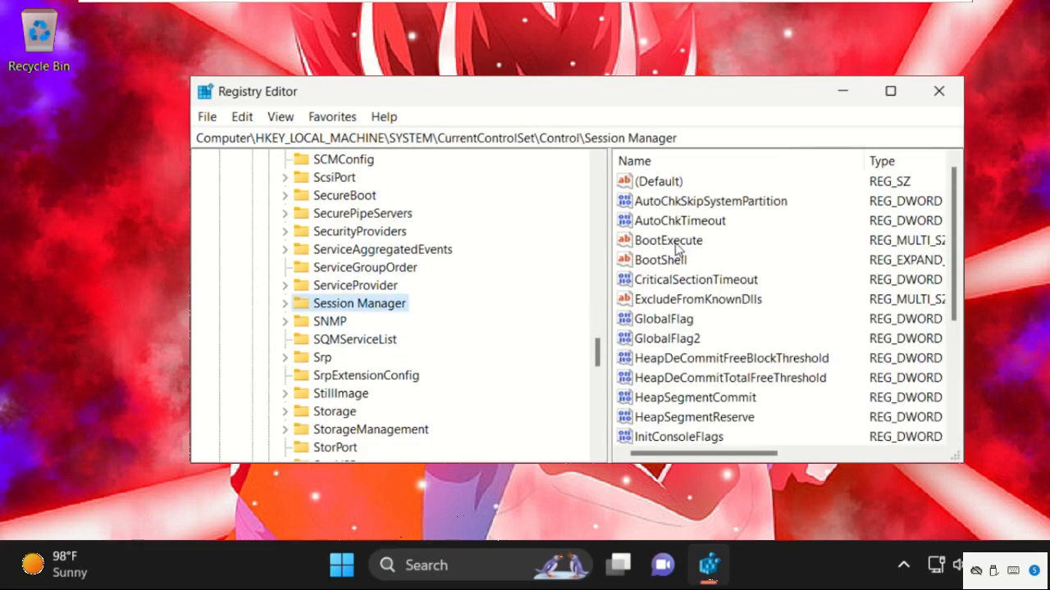
- Change BootExecute's data to 'autocheck autochk /k:c*' and close Registry Editor
{"action": "right_click", "coordinate": [669, 241]}
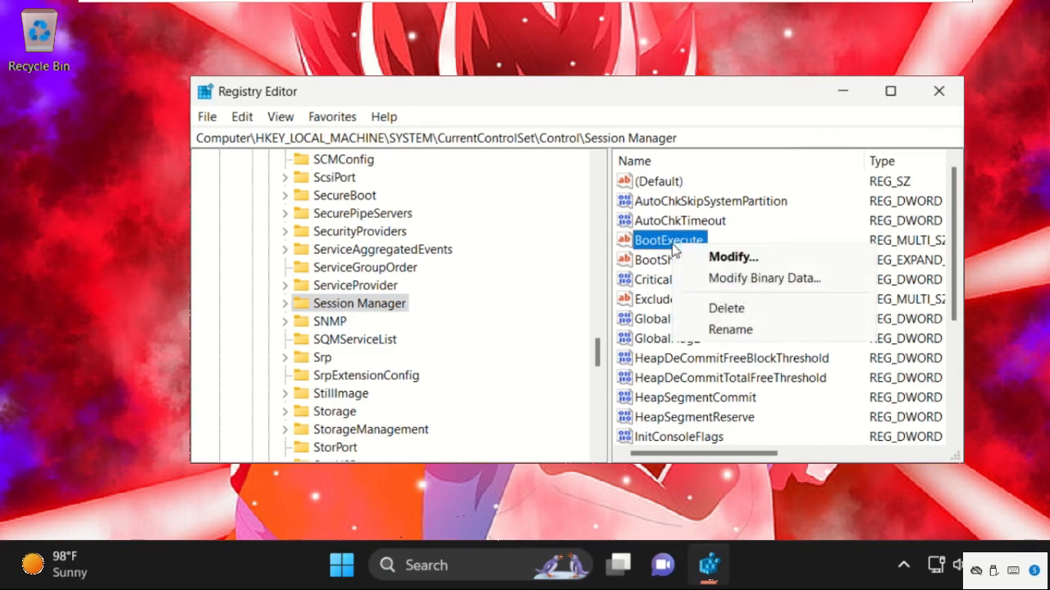
{"action": "left_click", "coordinate": [732, 256]}
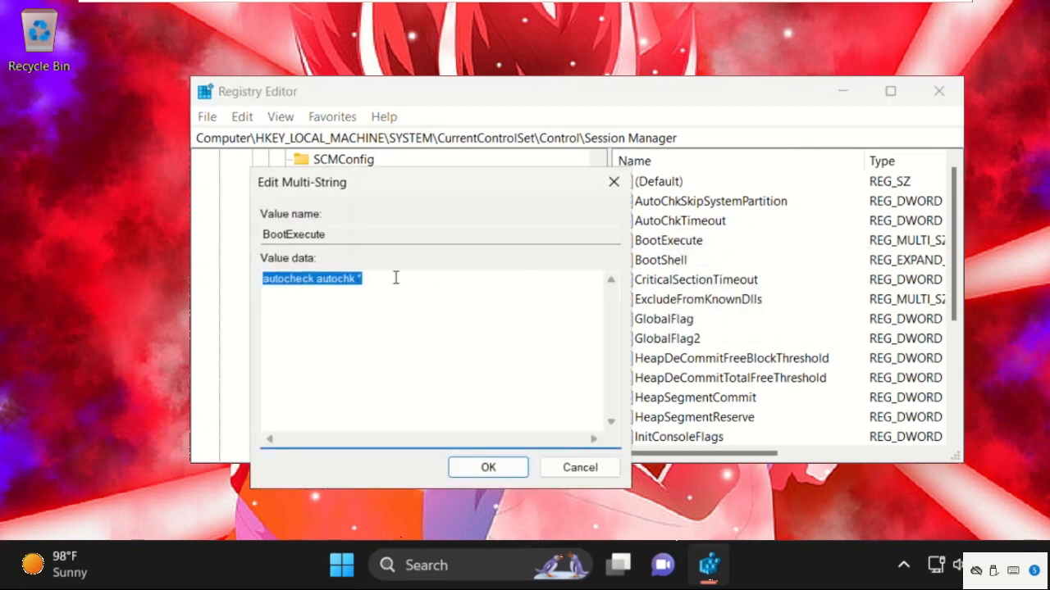
{"action": "left_click", "coordinate": [336, 291]}
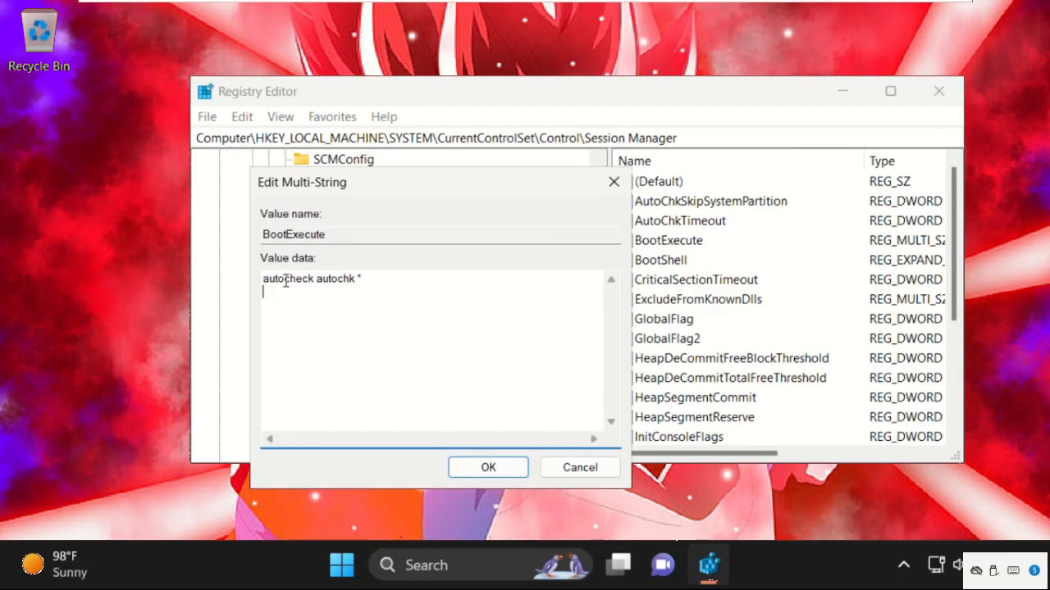
{"action": "key", "text": "BackSpace"}
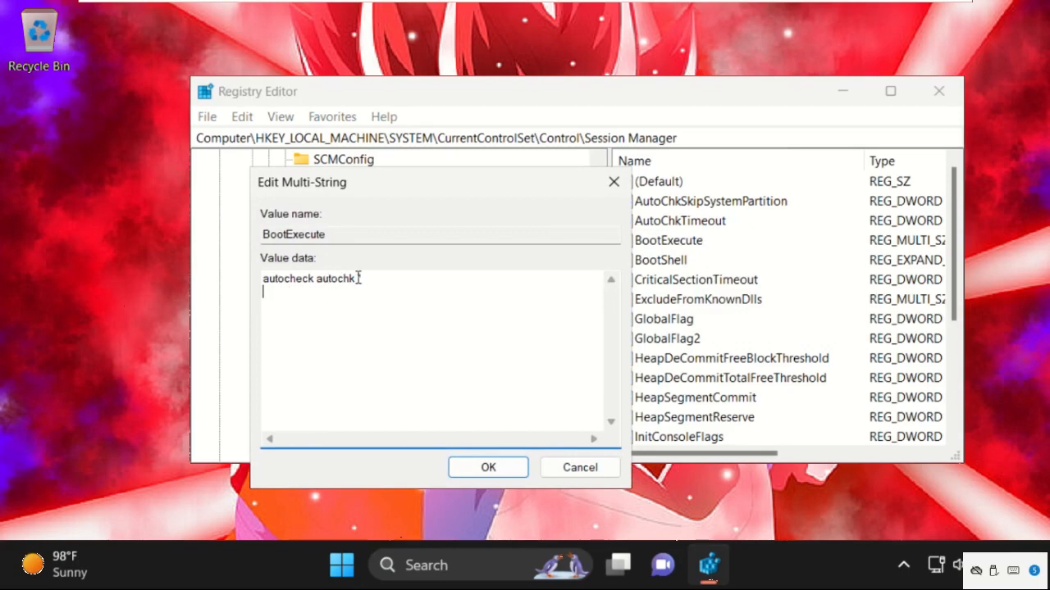
{"action": "type", "text": "*"}
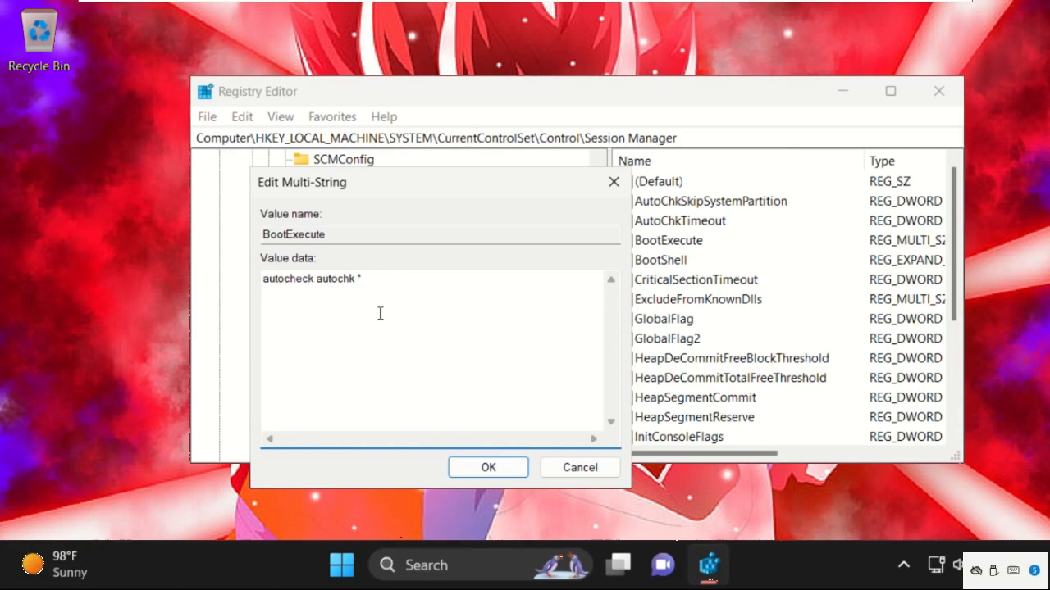
{"action": "type", "text": "/"}
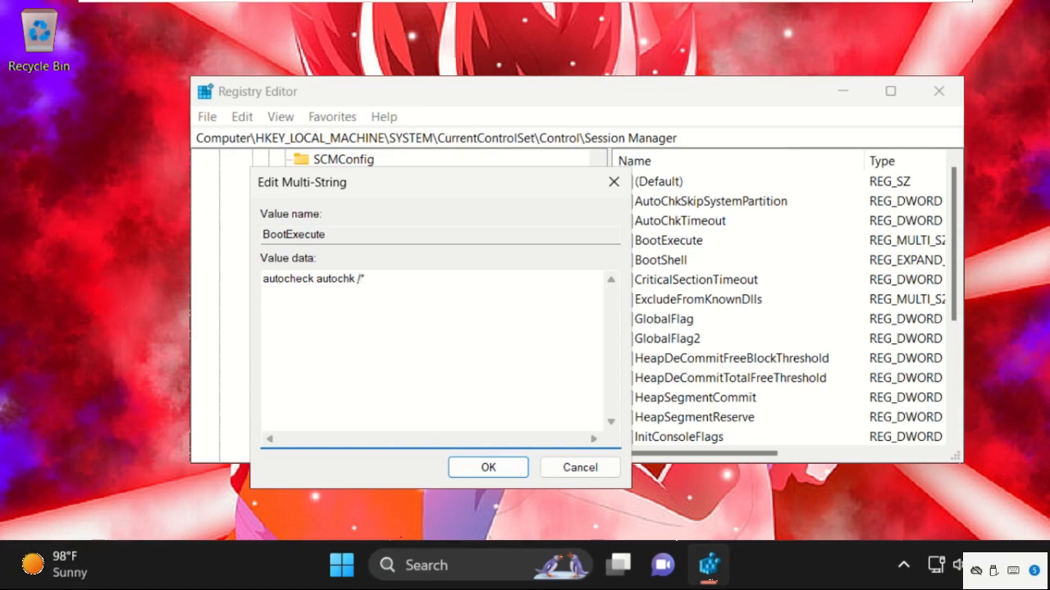
{"action": "type", "text": "k:c"}
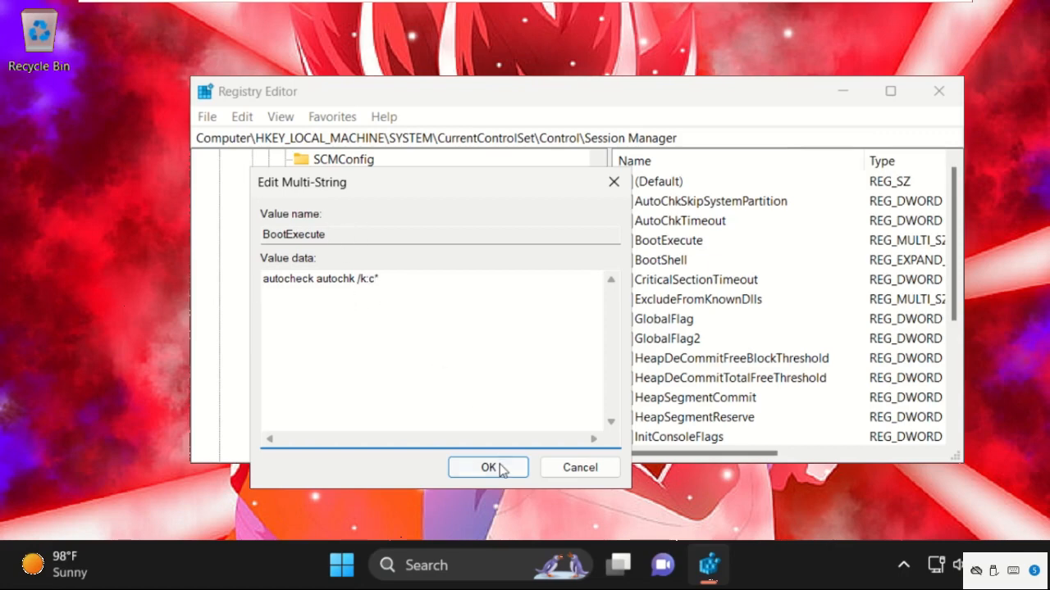
{"action": "left_click", "coordinate": [487, 467]}
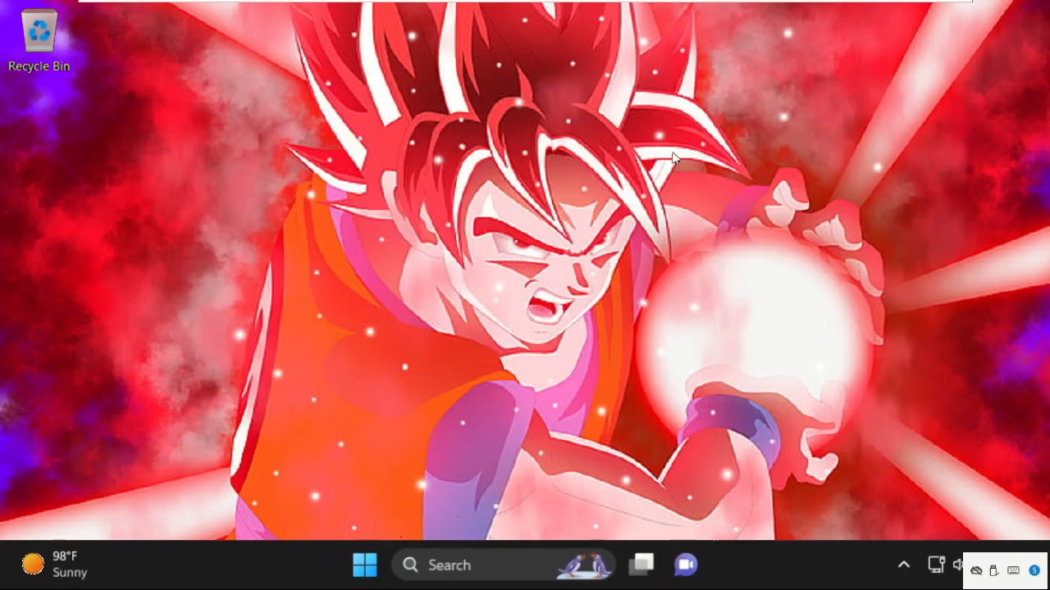
{"action": "mouse_move", "coordinate": [499, 461]}
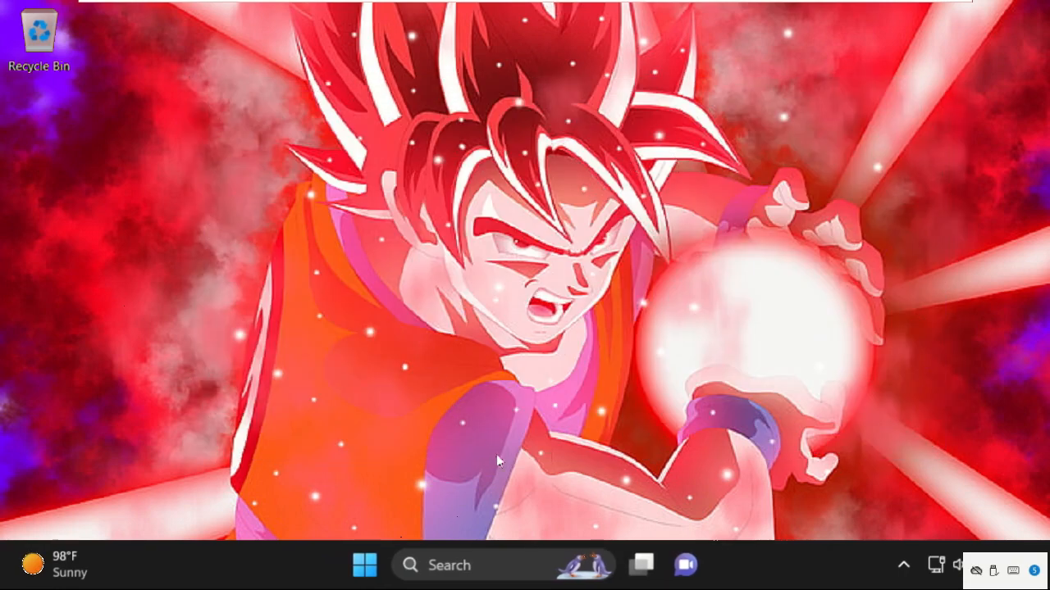
- Open Task Manager from the taskbar menu and choose Run new task
{"action": "right_click", "coordinate": [779, 571]}
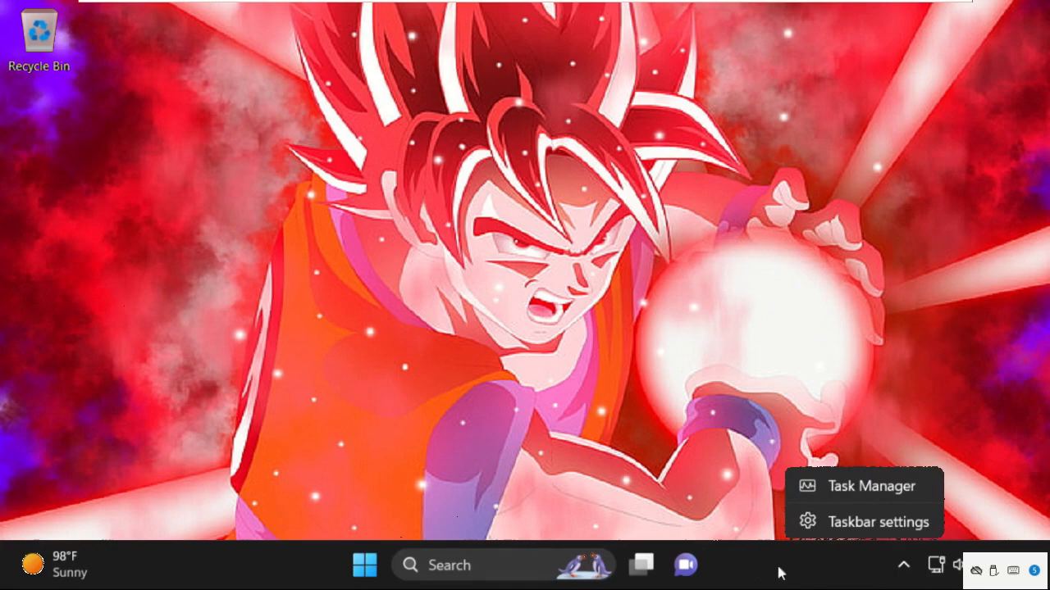
{"action": "left_click", "coordinate": [558, 283]}
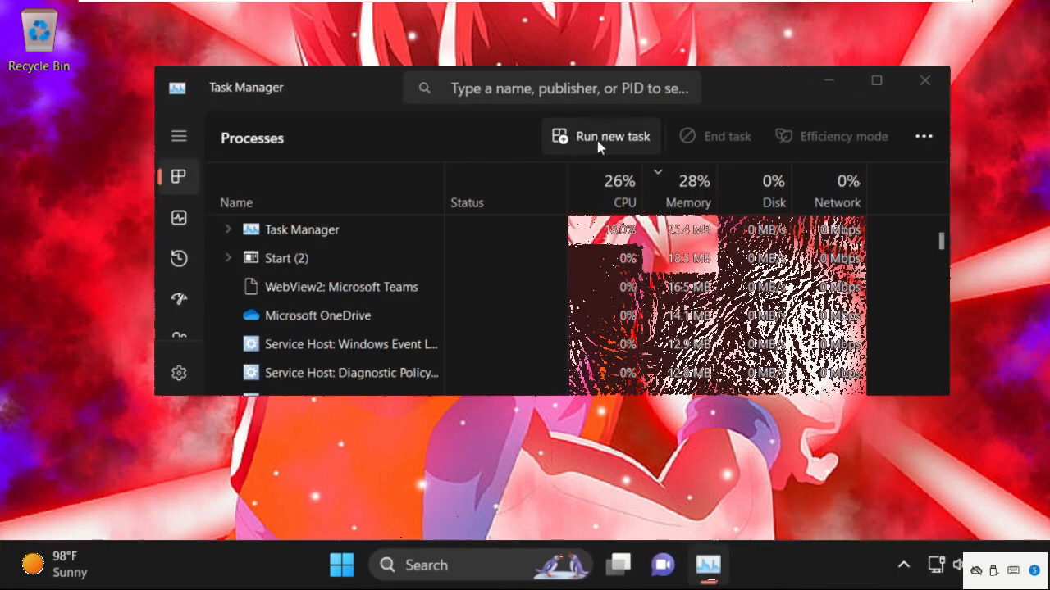
{"action": "left_click", "coordinate": [600, 137]}
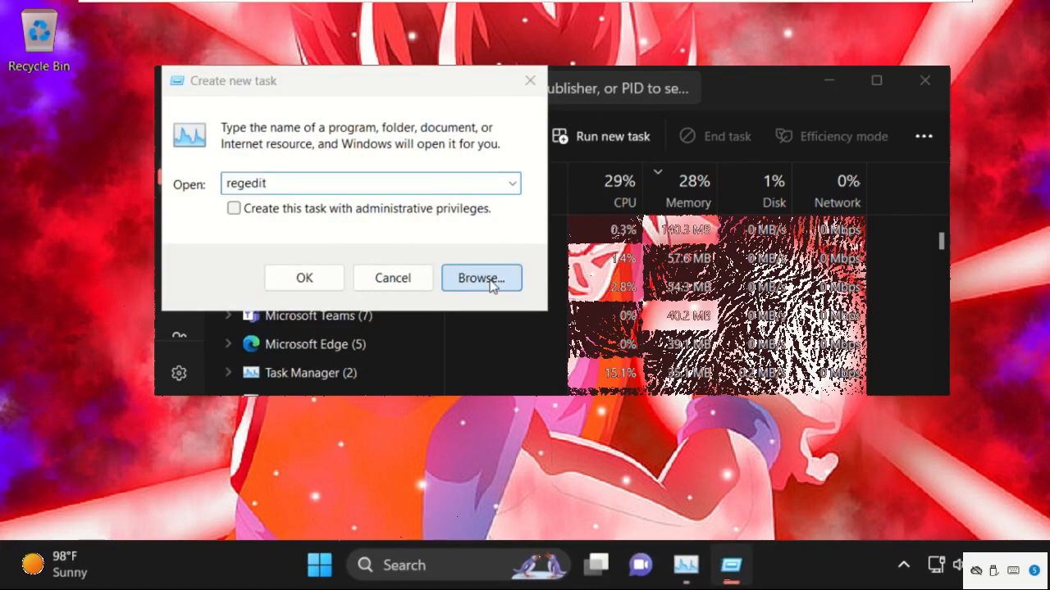
- Browse to C:\Windows\System32 and pick cmd.exe as the new task's program
{"action": "left_click", "coordinate": [481, 278]}
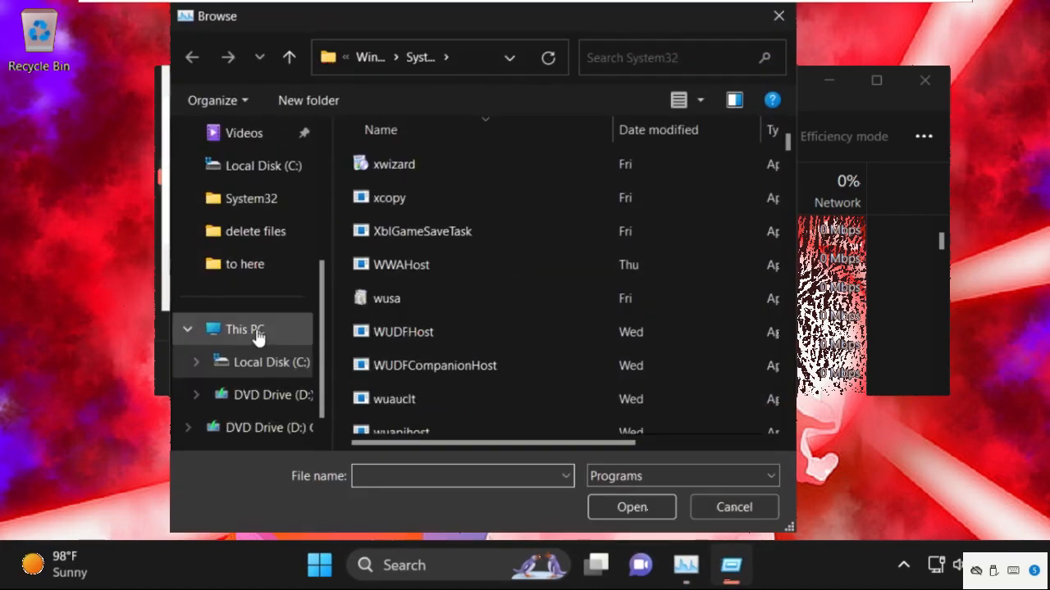
{"action": "left_click", "coordinate": [243, 329]}
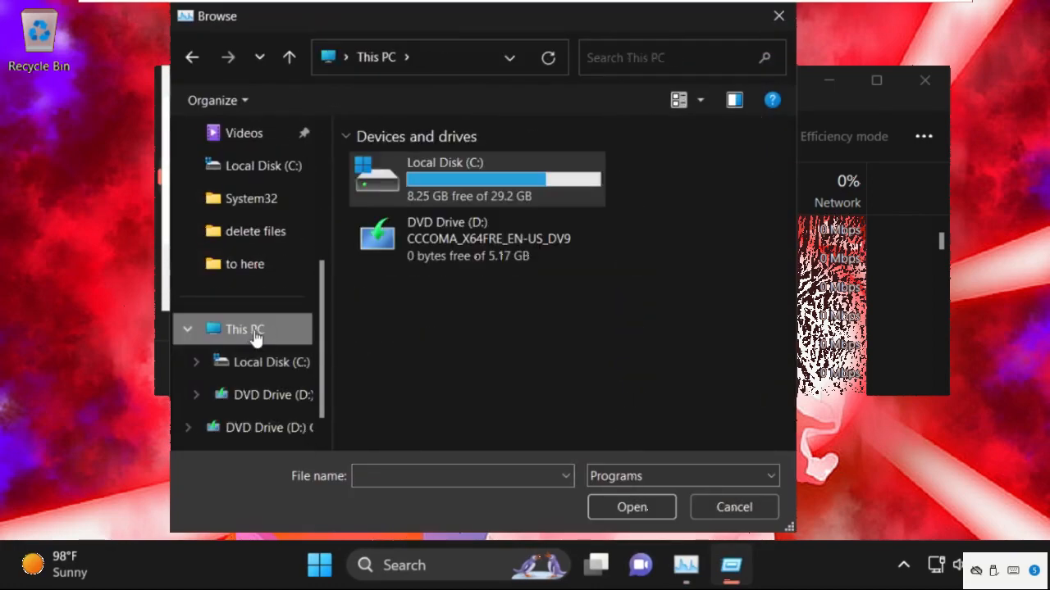
{"action": "double_click", "coordinate": [445, 163]}
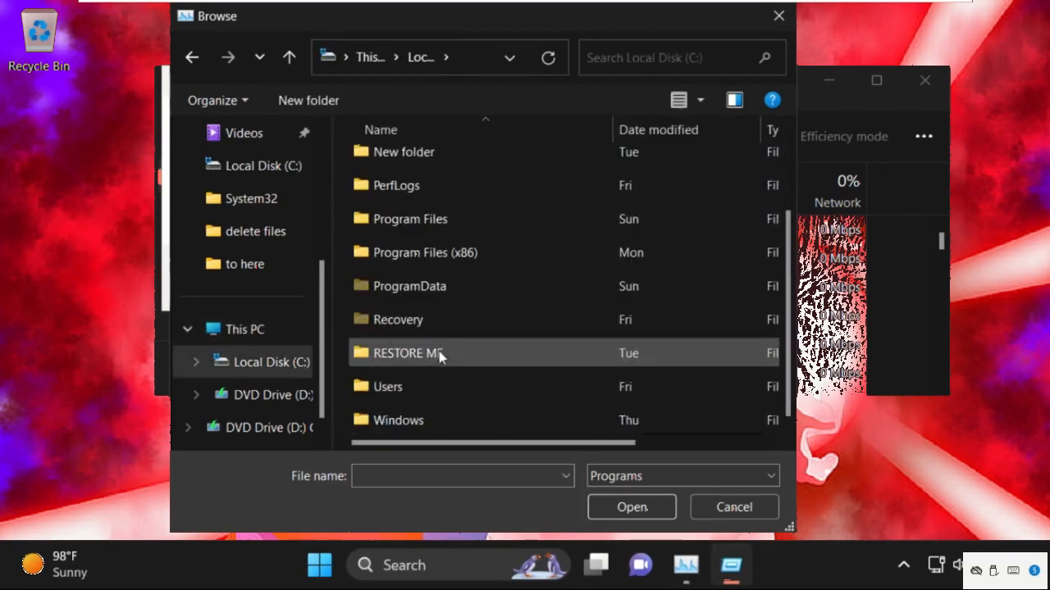
{"action": "double_click", "coordinate": [399, 420]}
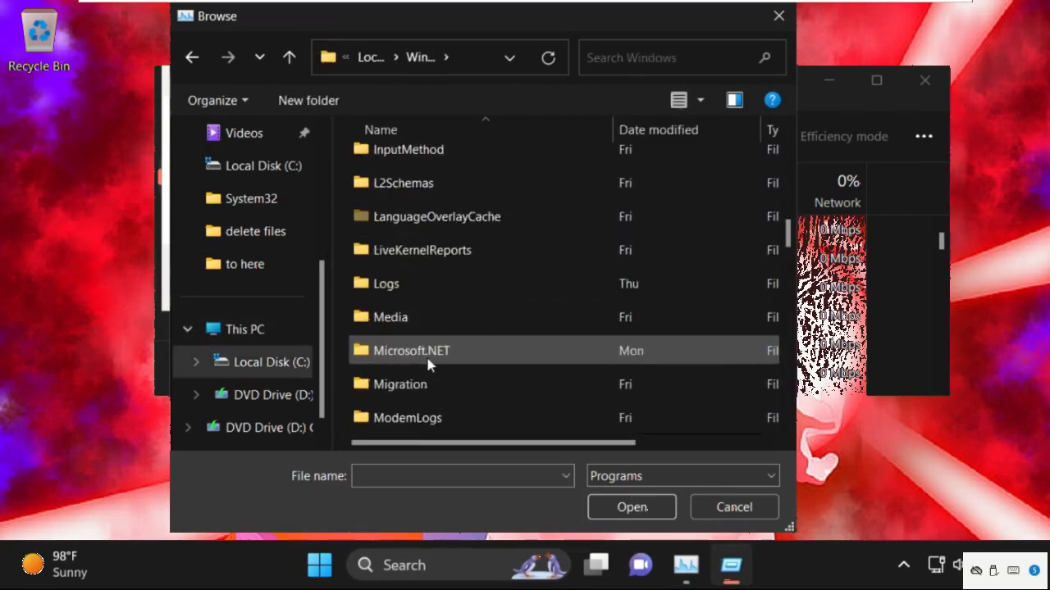
{"action": "scroll", "scroll_direction": "down", "scroll_amount": 3}
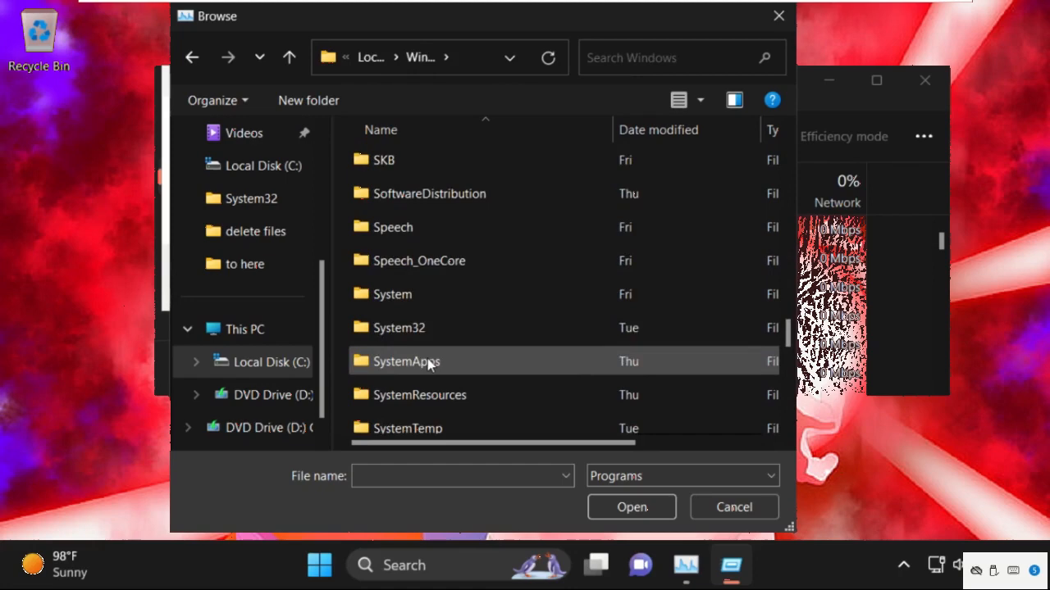
{"action": "double_click", "coordinate": [399, 327]}
{"action": "type", "text": "cmd"}
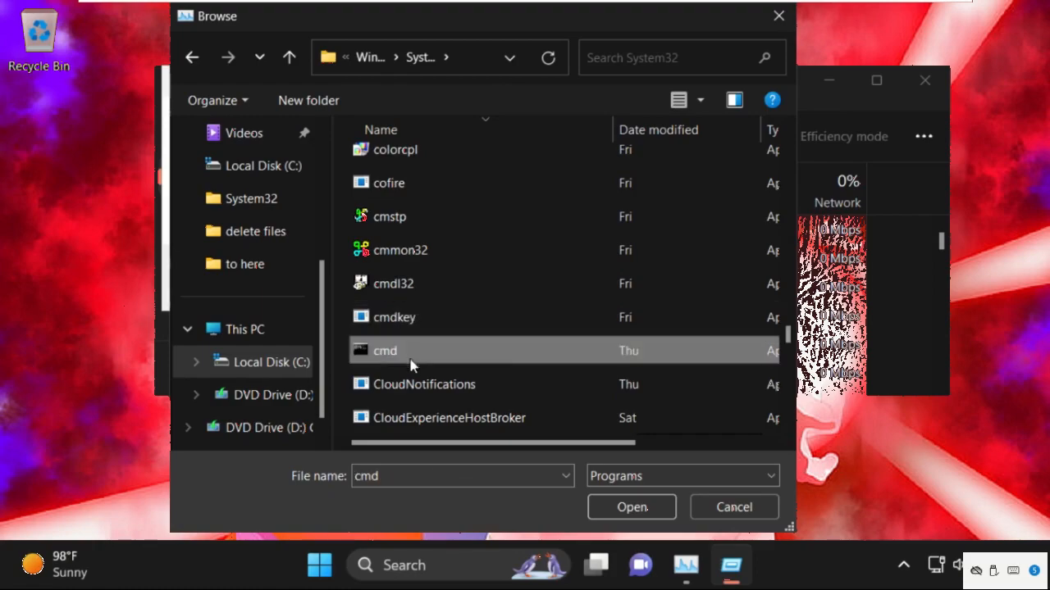
{"action": "mouse_move", "coordinate": [631, 507]}
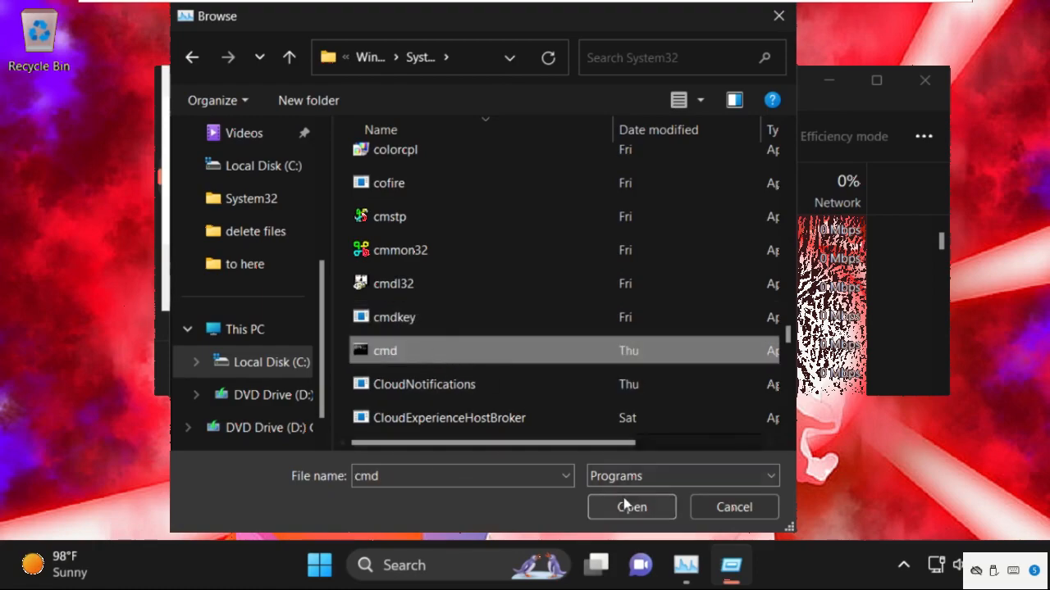
{"action": "left_click", "coordinate": [631, 507]}
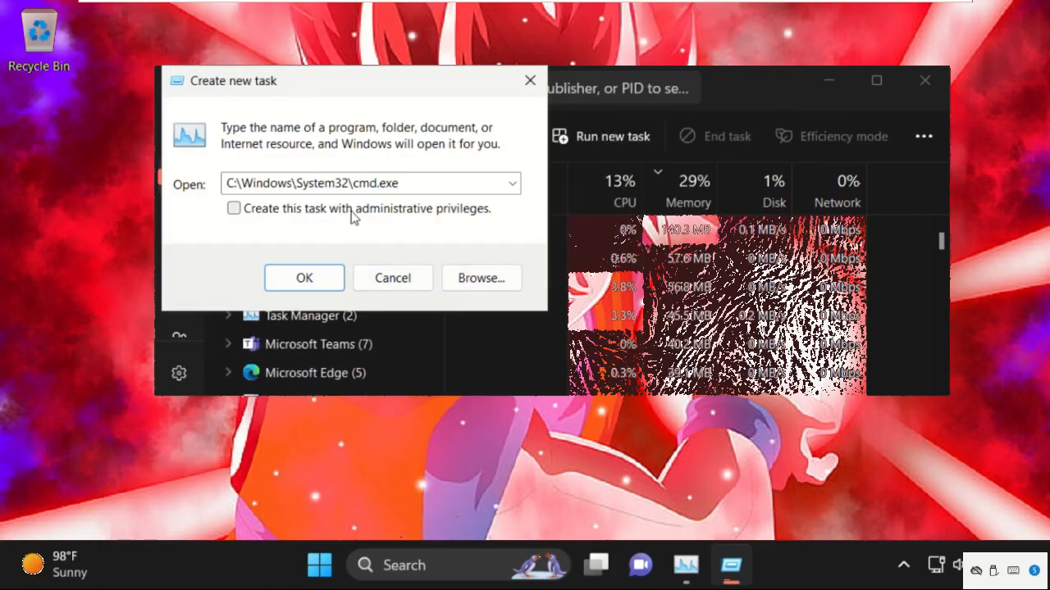
- Launch cmd with administrative privileges and run sfc /scanfile=c:\windows\system32\ieframe.dll
{"action": "left_click", "coordinate": [304, 278]}
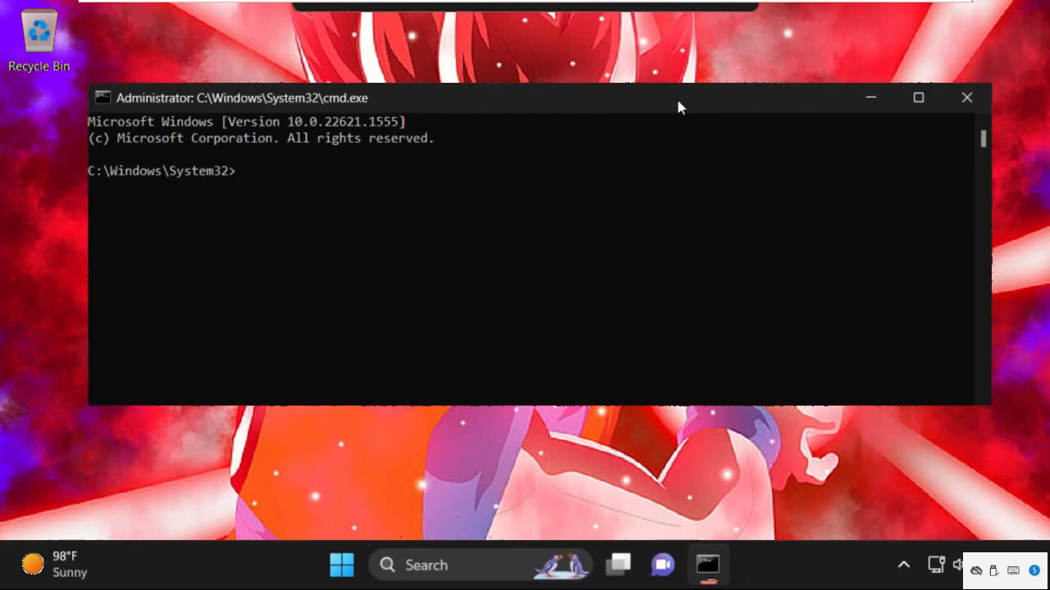
{"action": "mouse_move", "coordinate": [500, 170]}
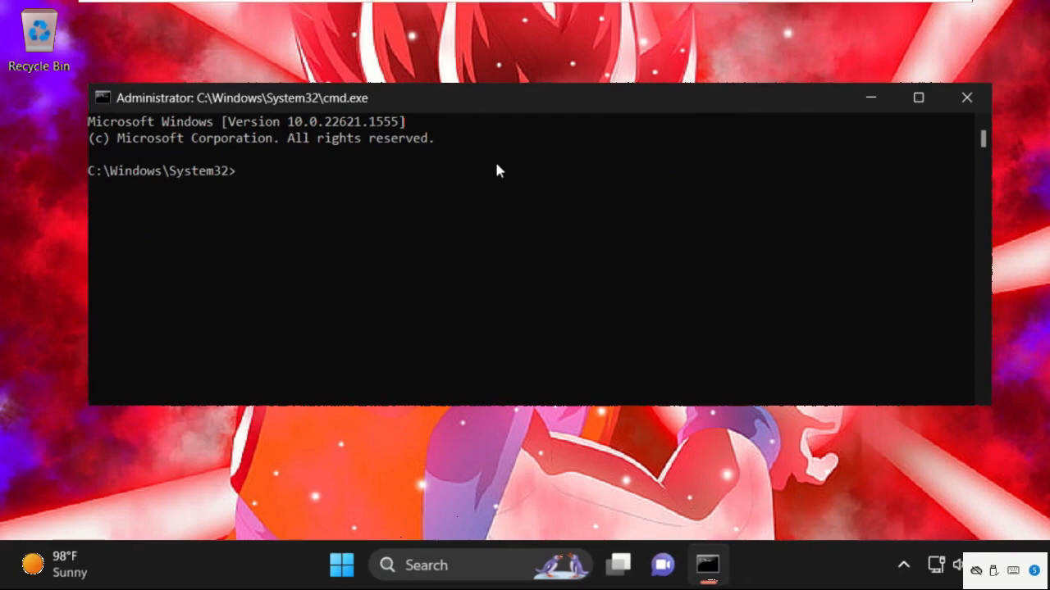
{"action": "type", "text": "s"}
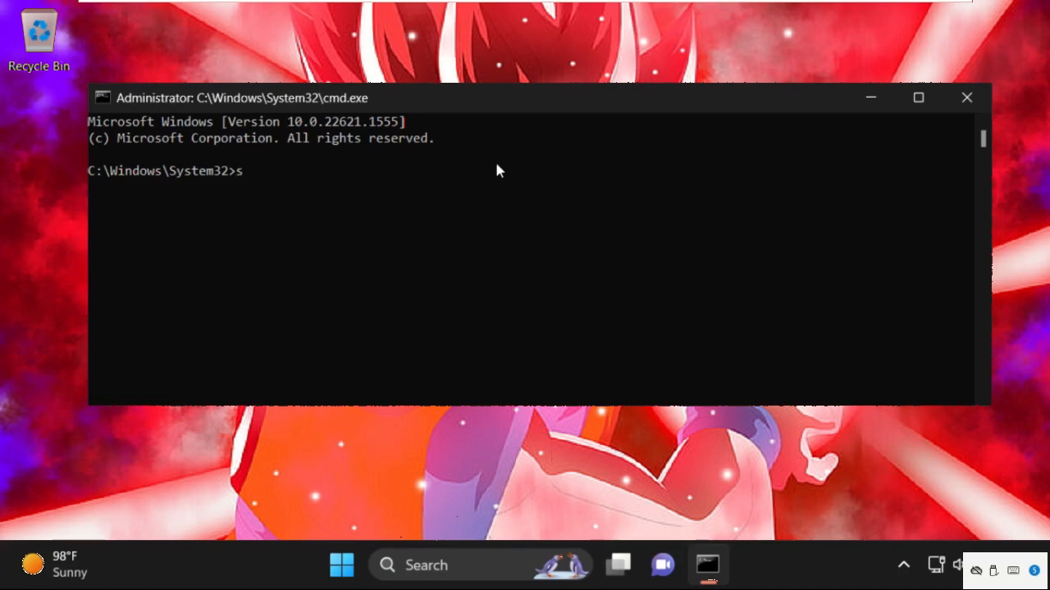
{"action": "type", "text": "fc"}
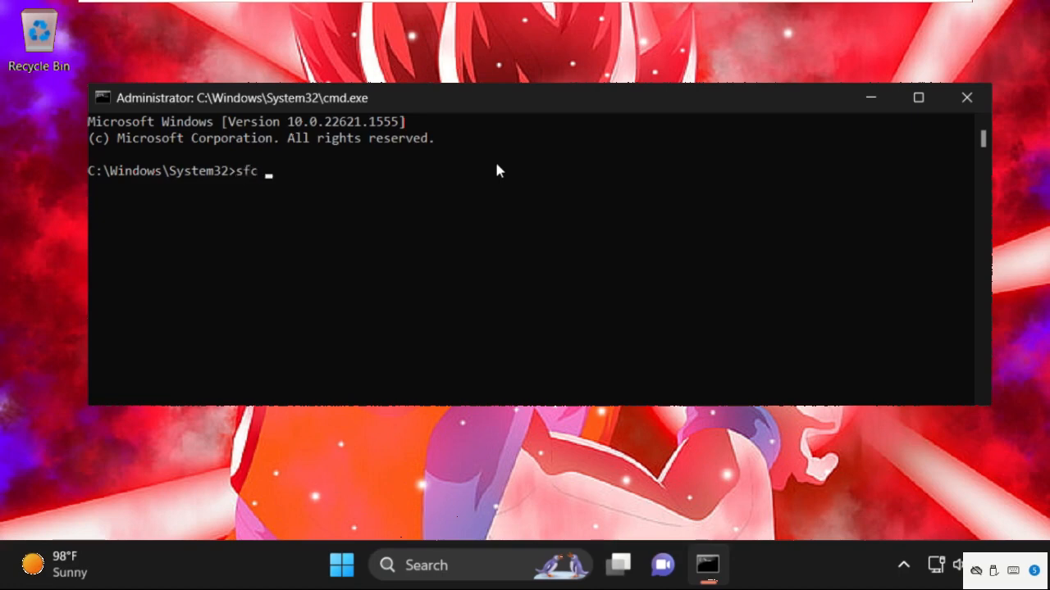
{"action": "type", "text": "/scan"}
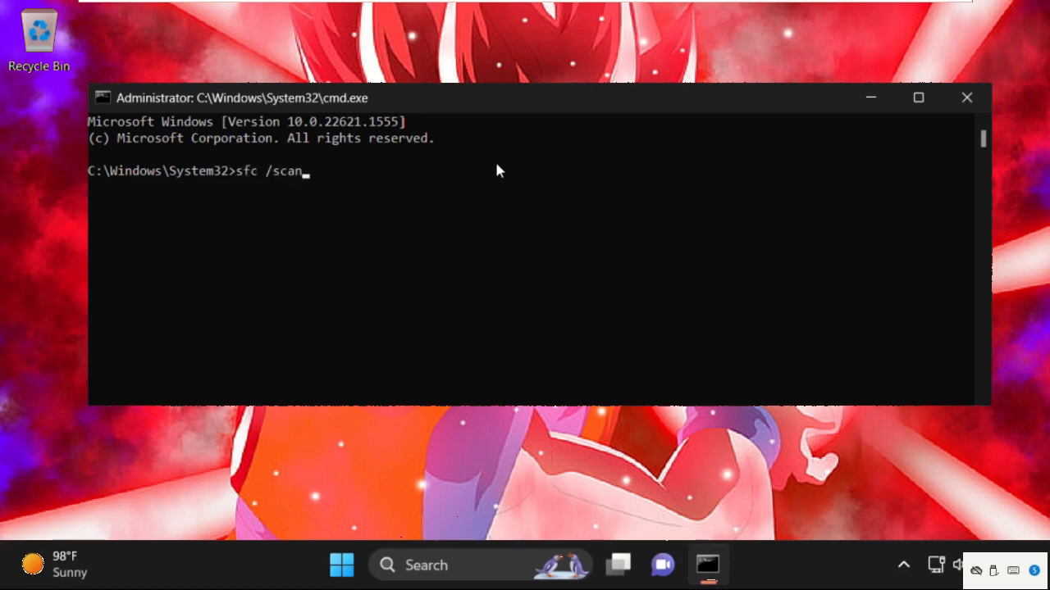
{"action": "type", "text": "file"}
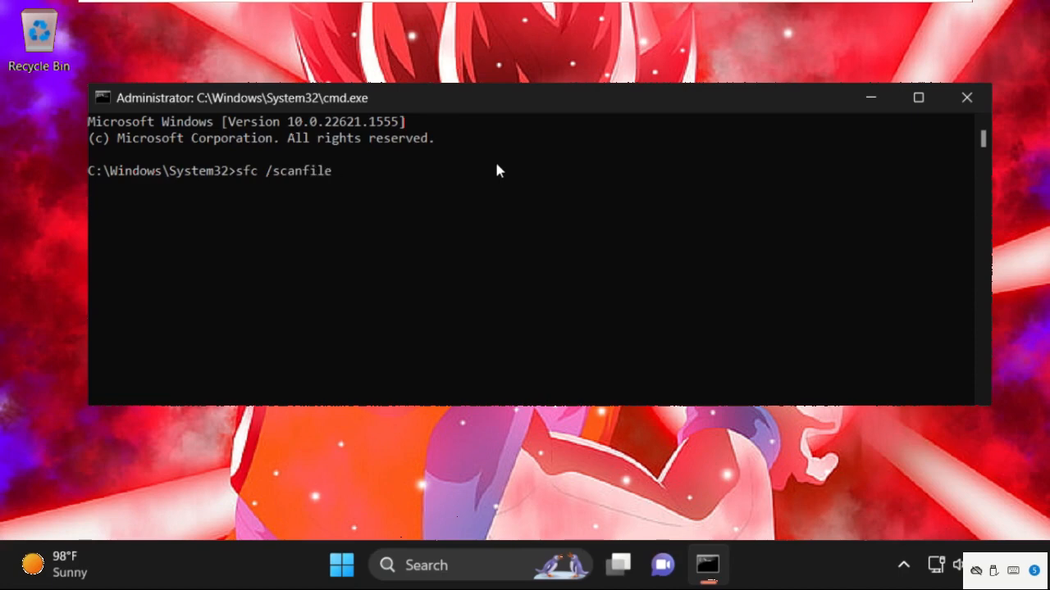
{"action": "type", "text": "="}
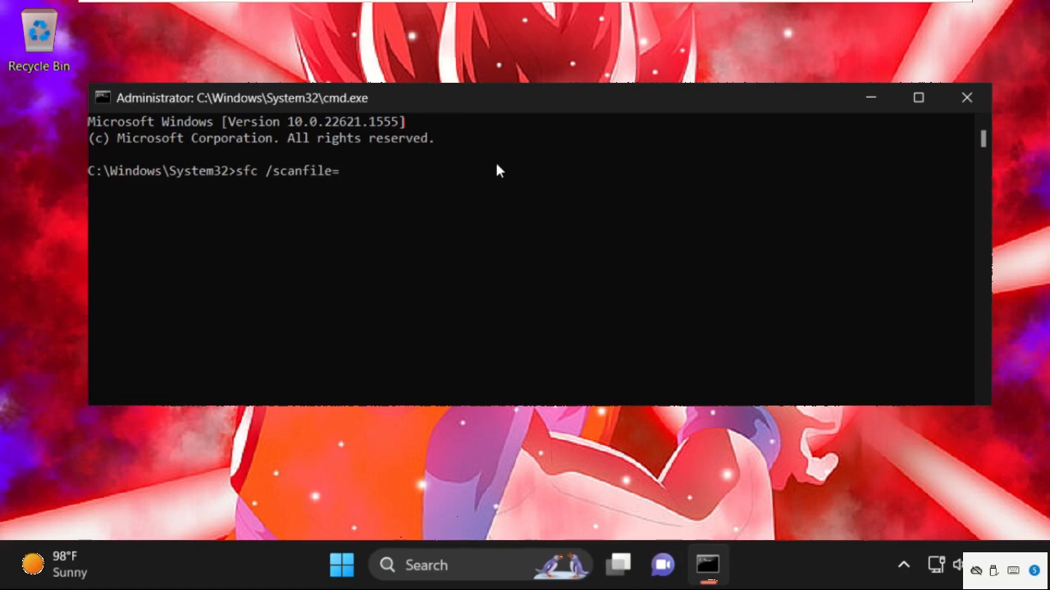
{"action": "type", "text": "c:"}
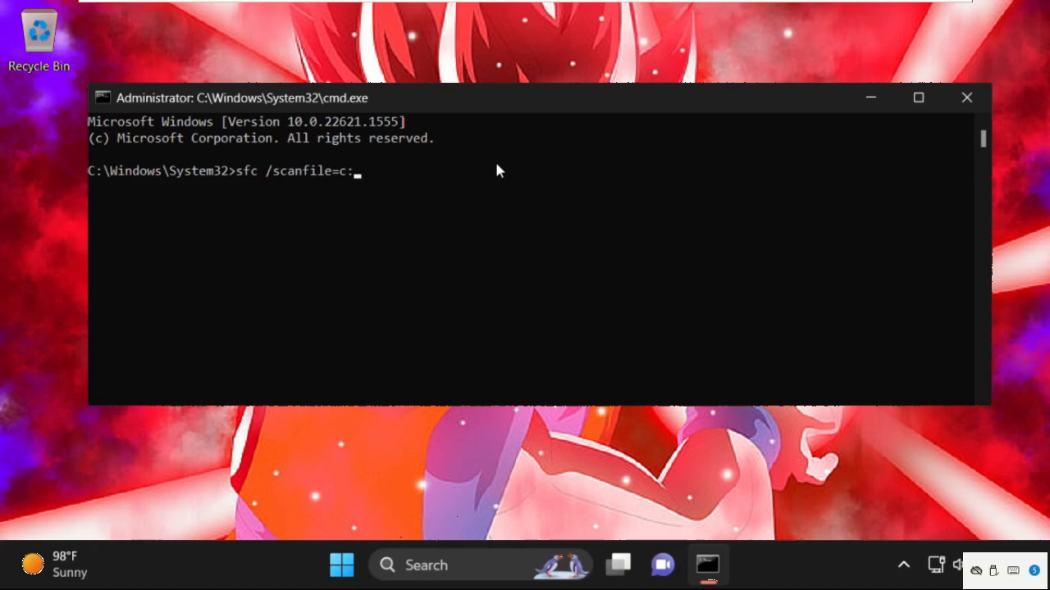
{"action": "type", "text": "\\wind"}
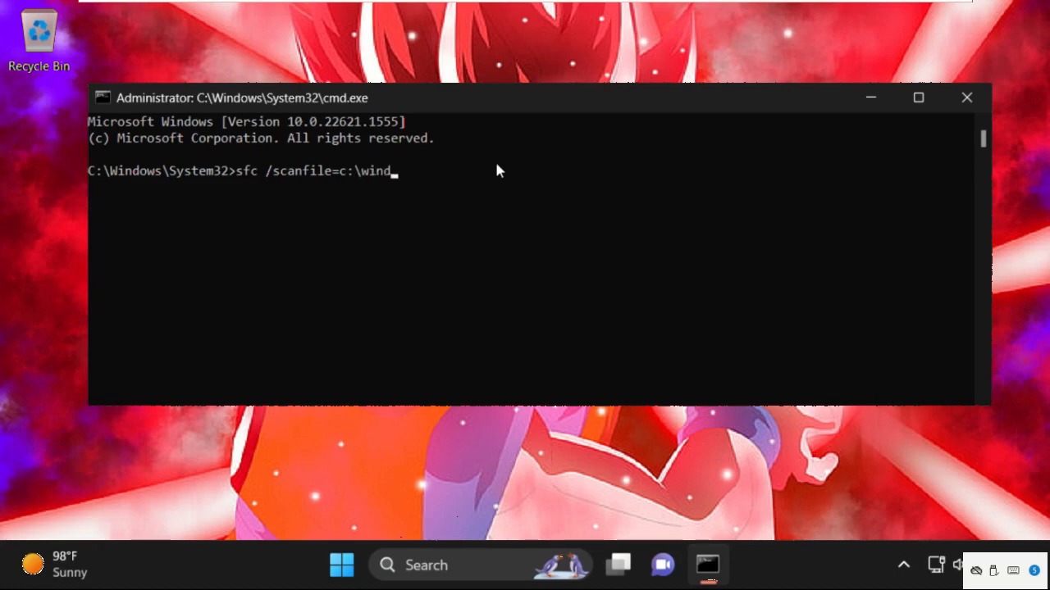
{"action": "type", "text": "ows\\s"}
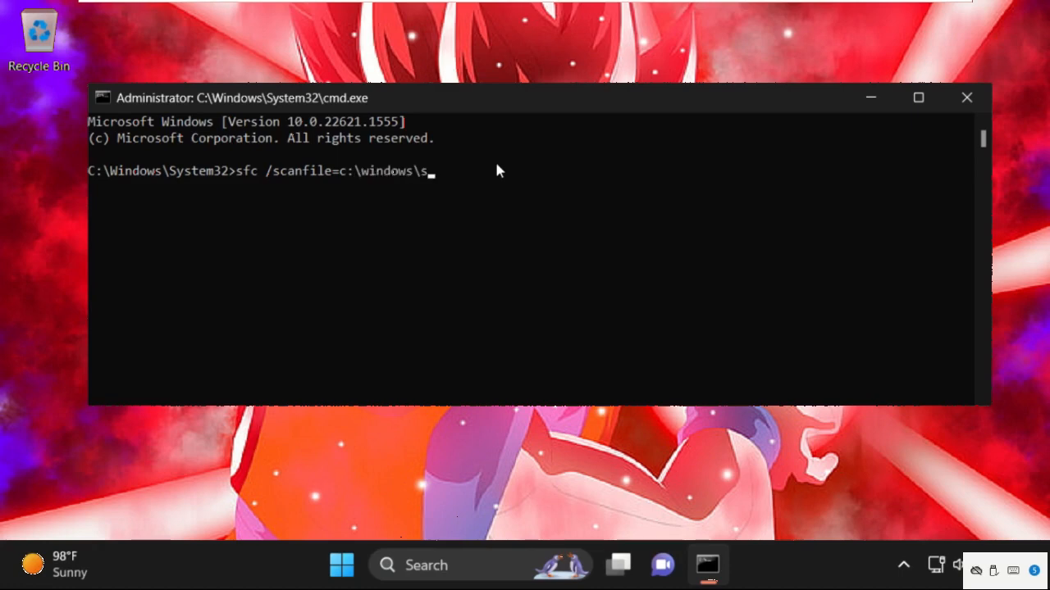
{"action": "type", "text": "ystem"}
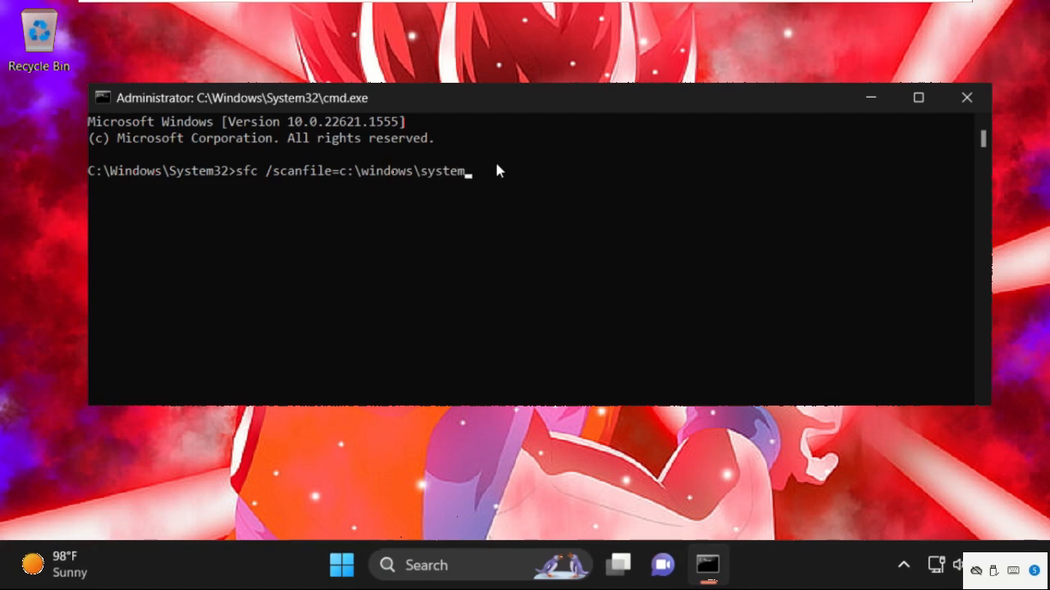
{"action": "type", "text": "32\\i"}
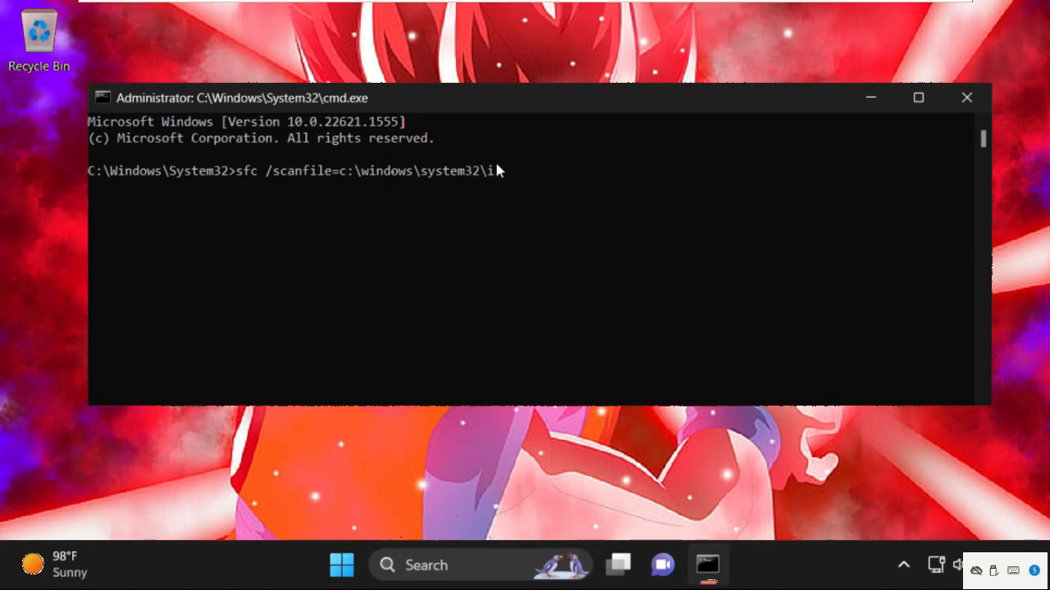
{"action": "type", "text": "fram"}
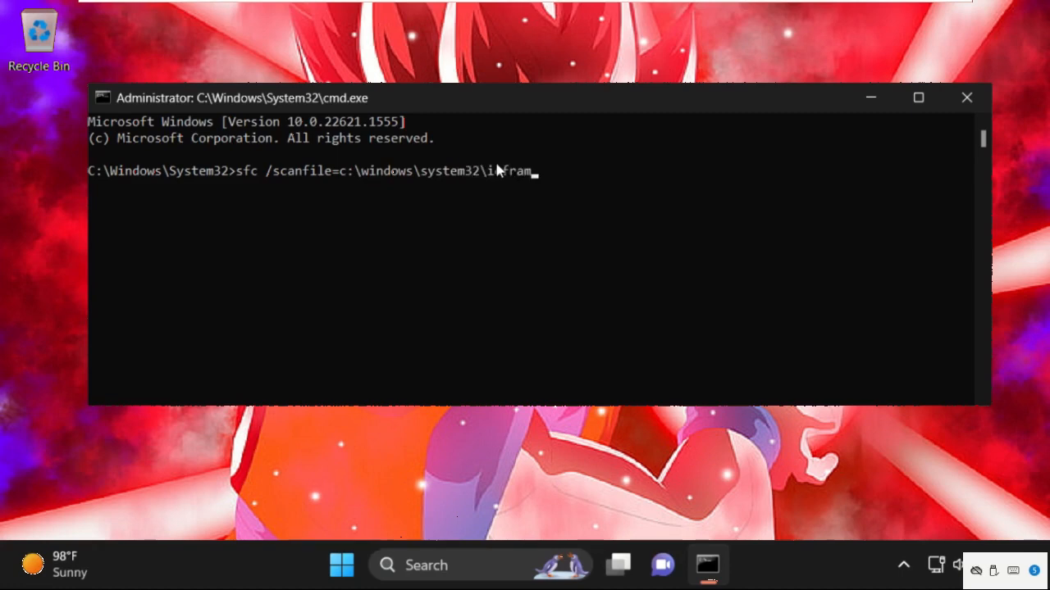
{"action": "type", "text": "e.dll"}
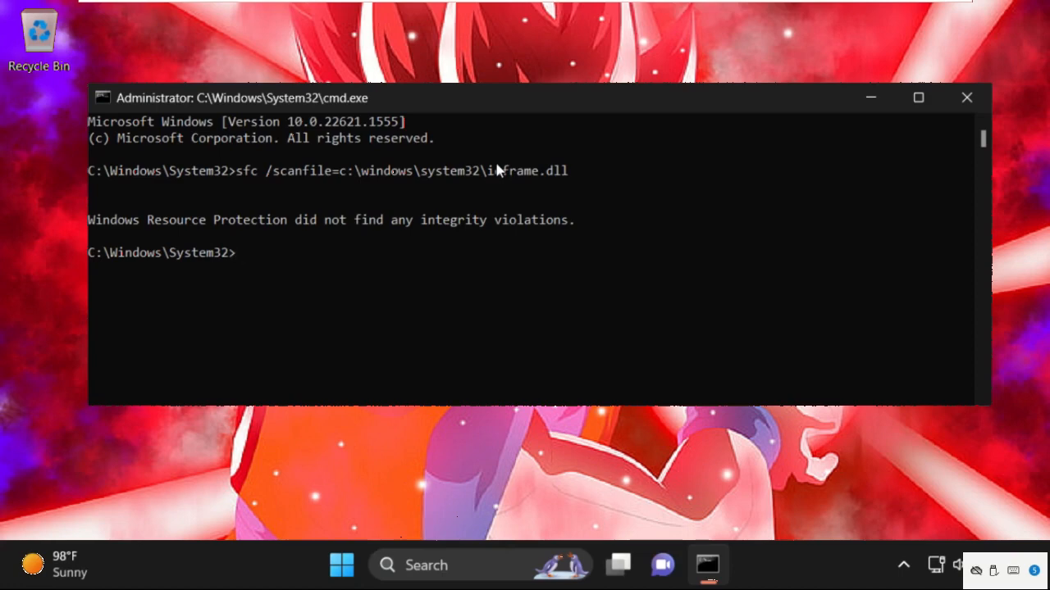
- Run sfc /verifyfile=c:\windows\system32\ieframe.dll, then start typing exit
{"action": "type", "text": "sfc"}
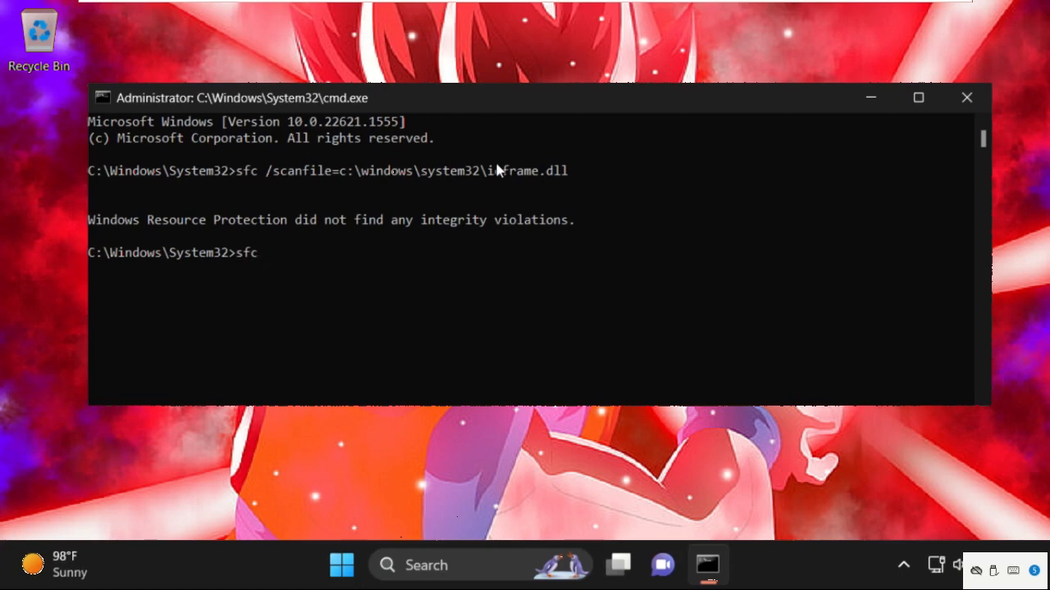
{"action": "type", "text": "/ver"}
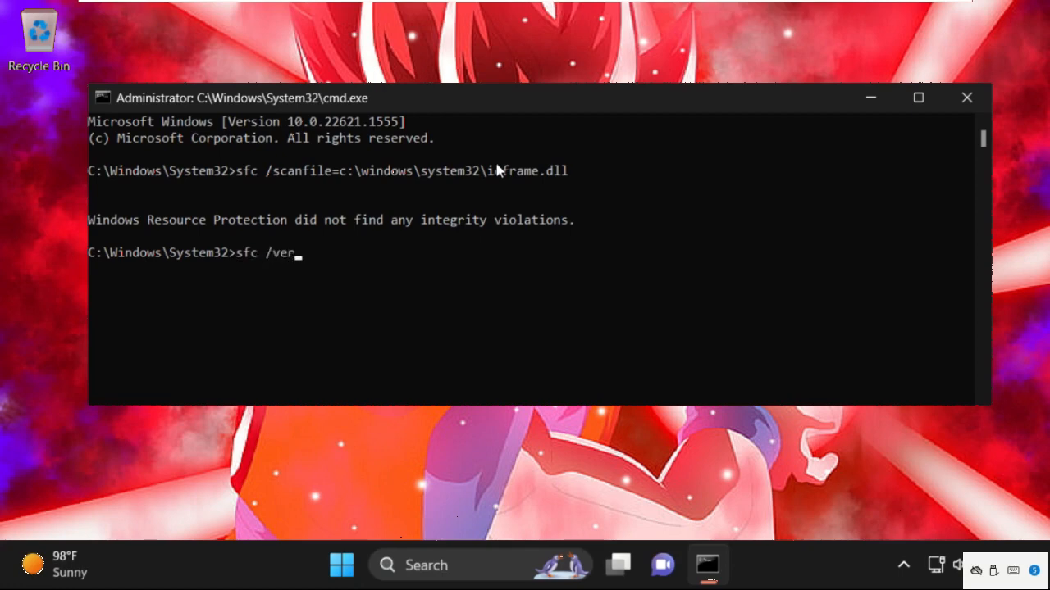
{"action": "type", "text": "ifyfi"}
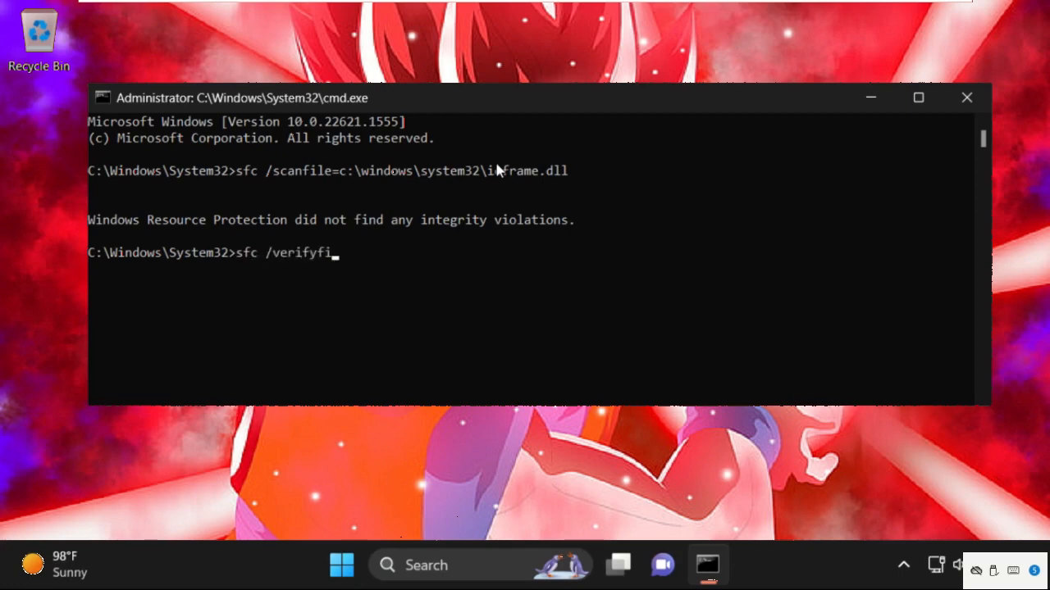
{"action": "type", "text": "le=c"}
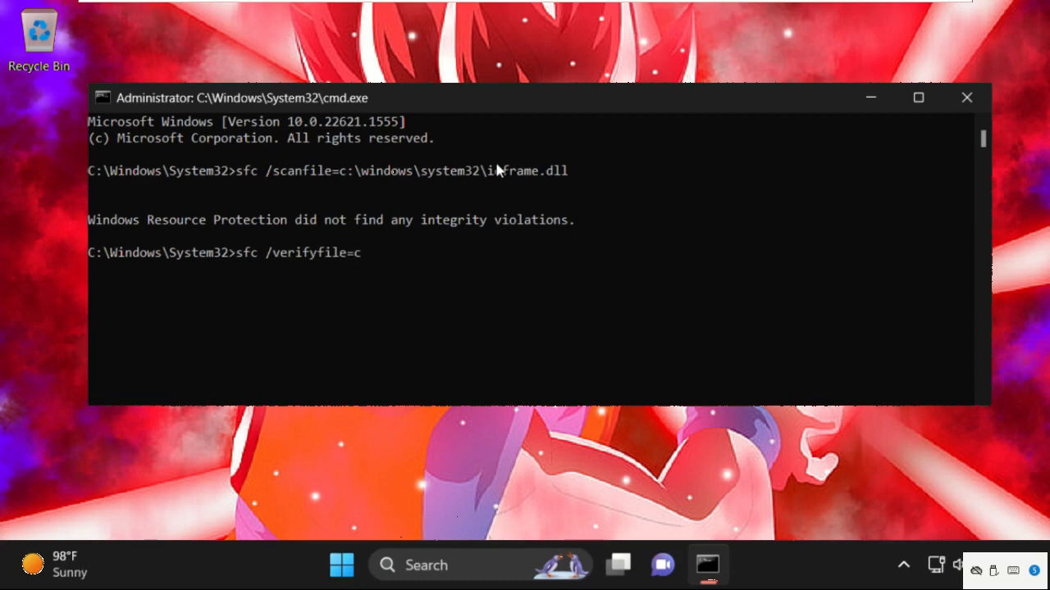
{"action": "type", "text": ":"}
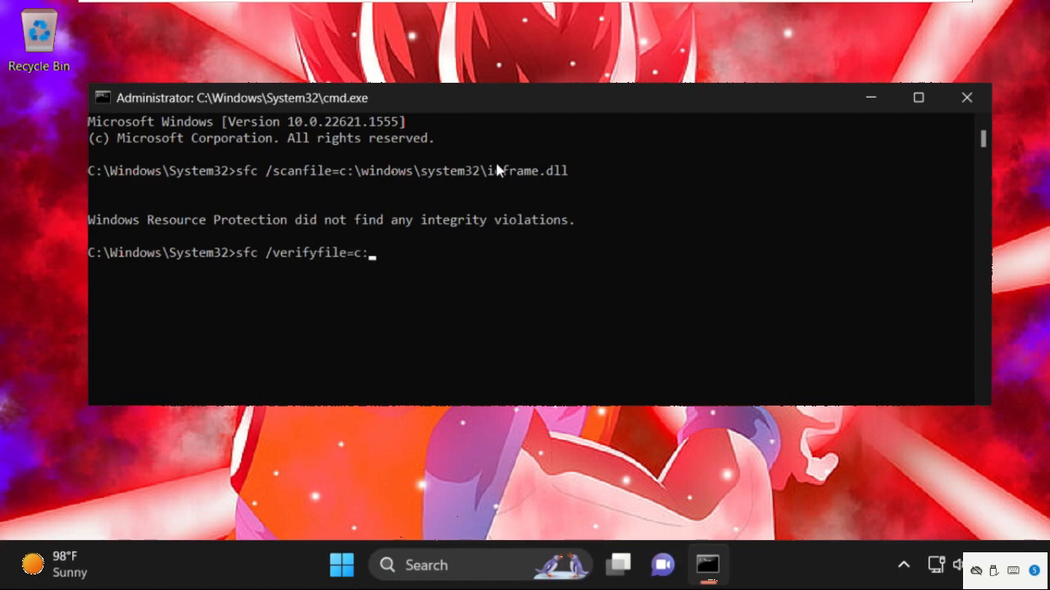
{"action": "type", "text": "\\wind"}
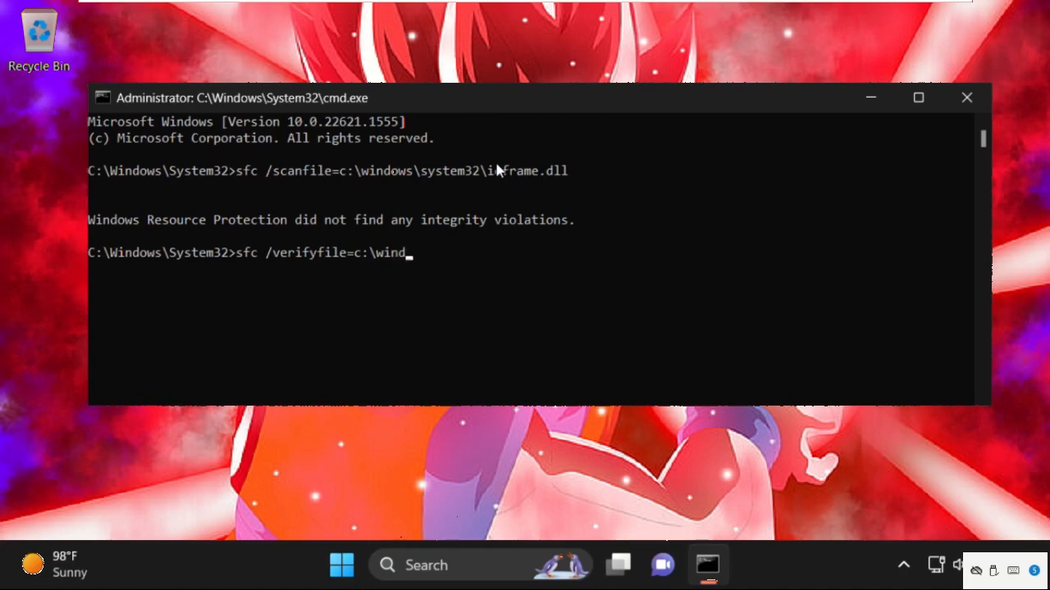
{"action": "type", "text": "ows\\syst"}
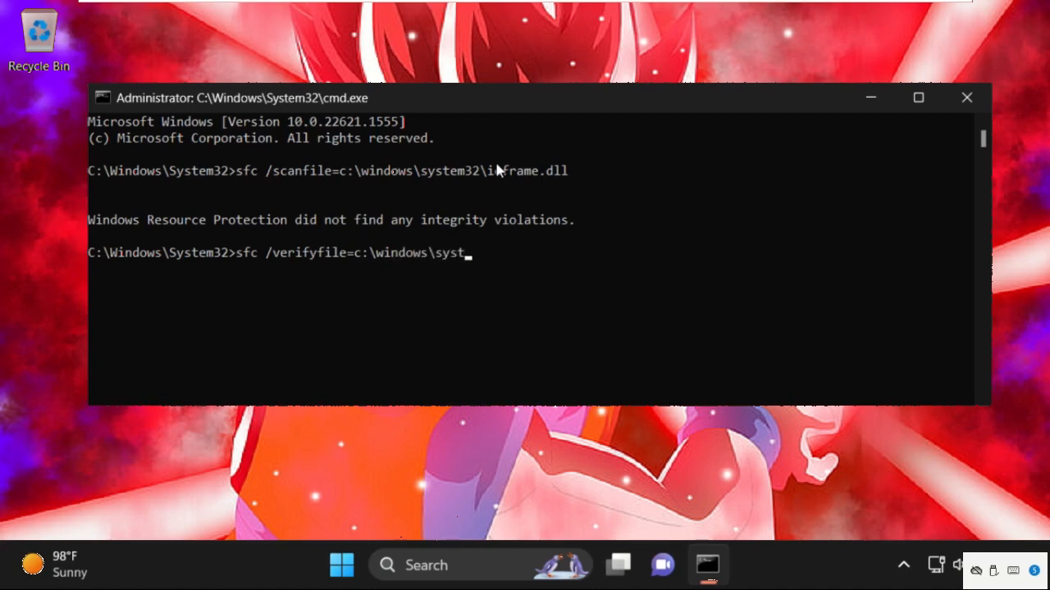
{"action": "type", "text": "em32"}
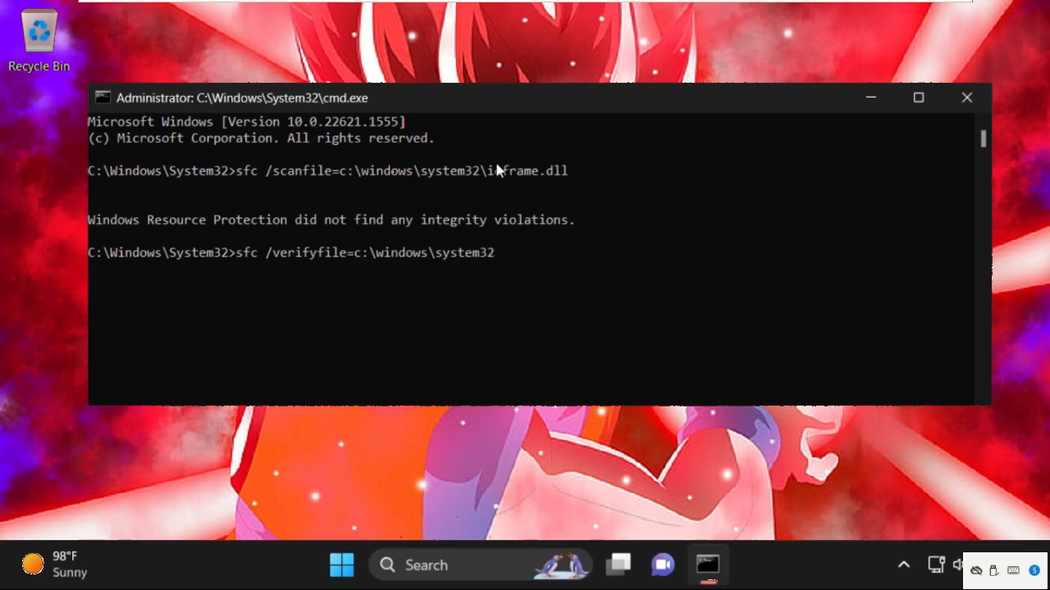
{"action": "type", "text": "\\i"}
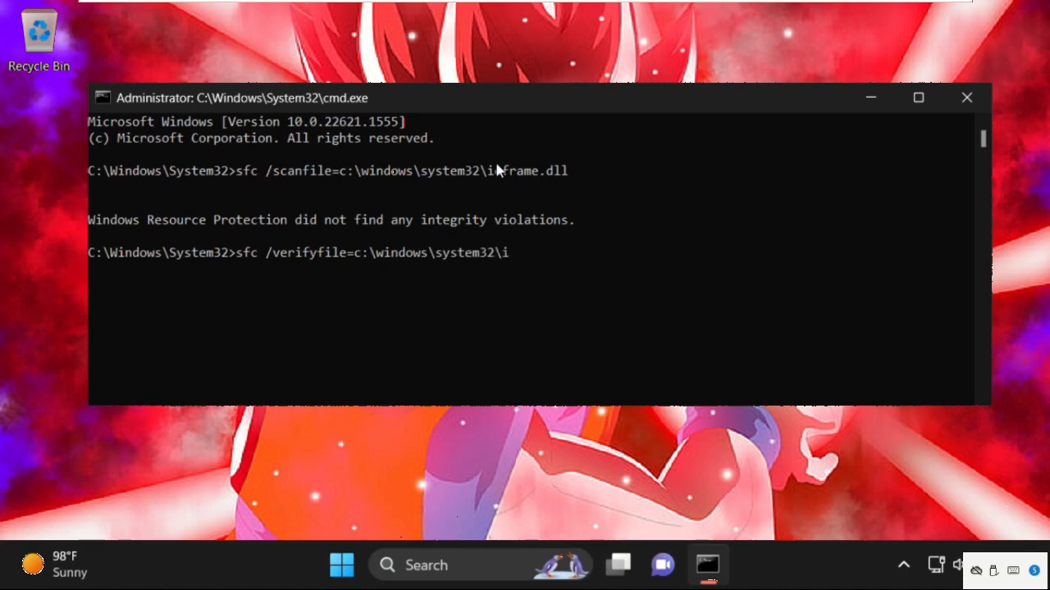
{"action": "type", "text": "eframe"}
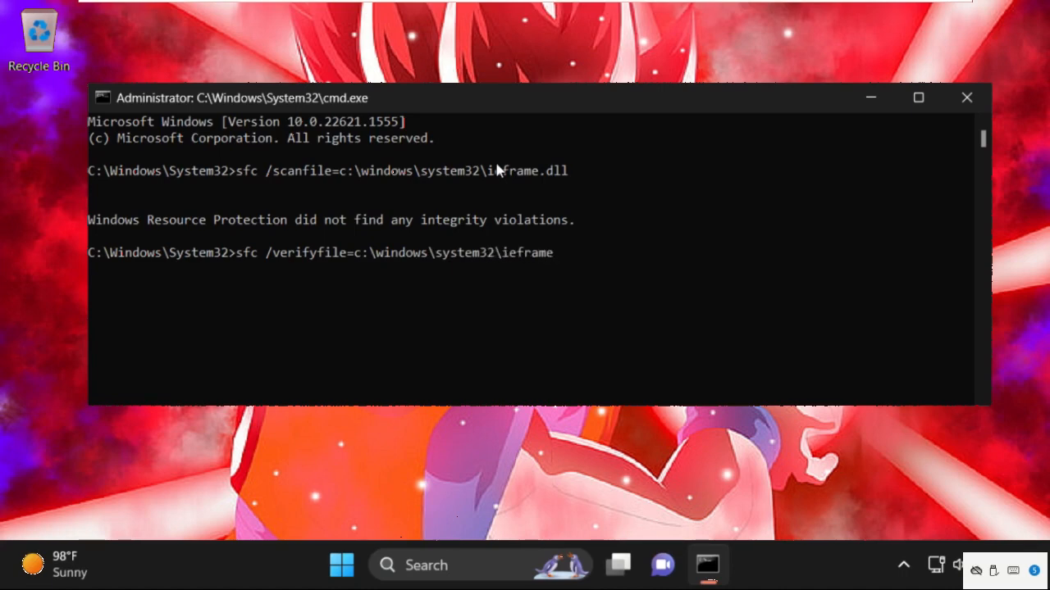
{"action": "type", "text": ".dll"}
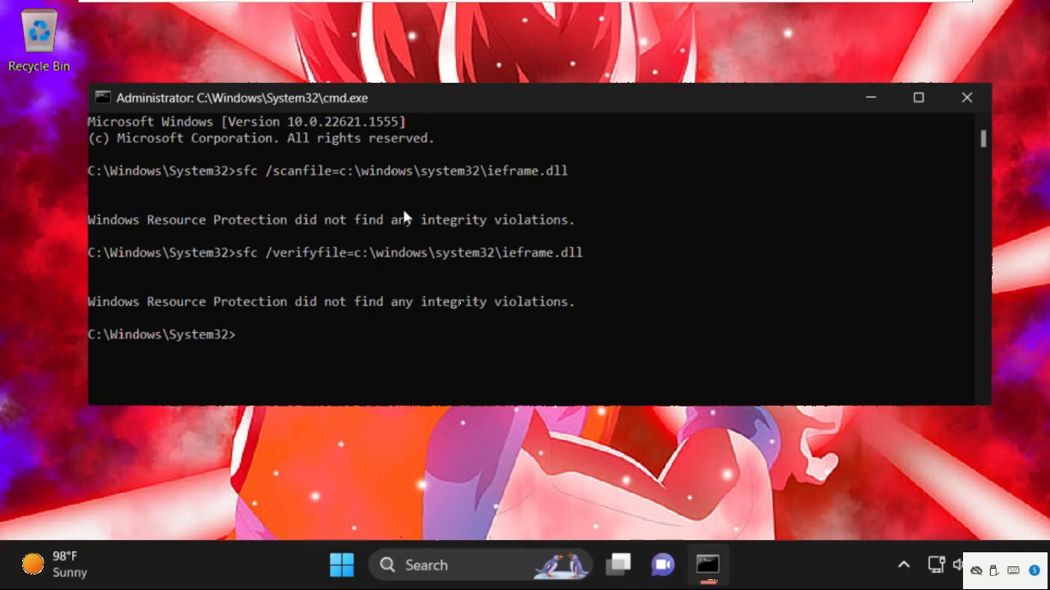
{"action": "type", "text": "ex"}
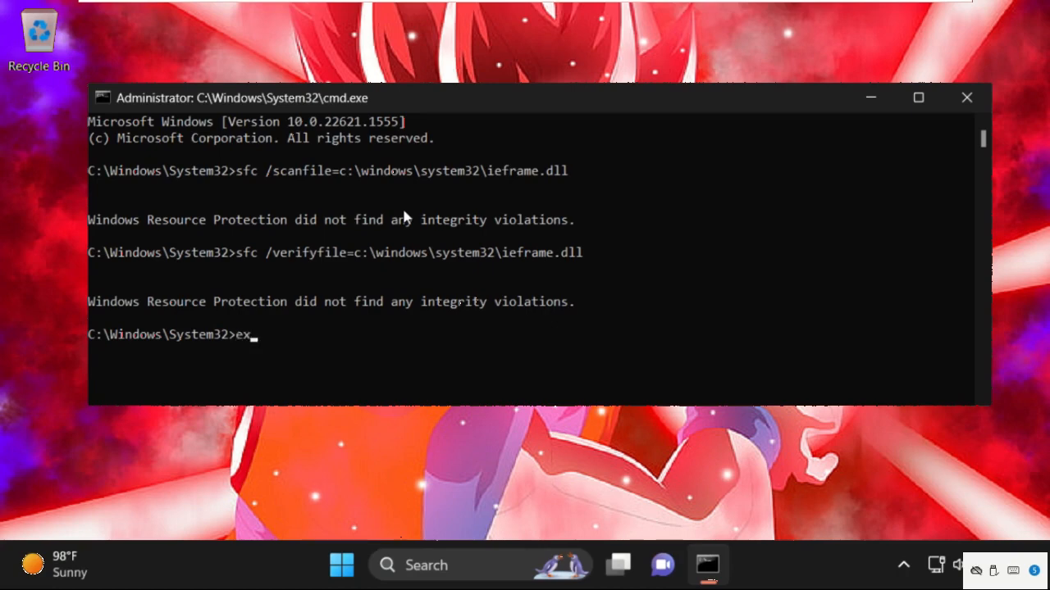
- Exit the old console and launch Command Prompt as administrator from search
{"action": "key", "text": "Return"}
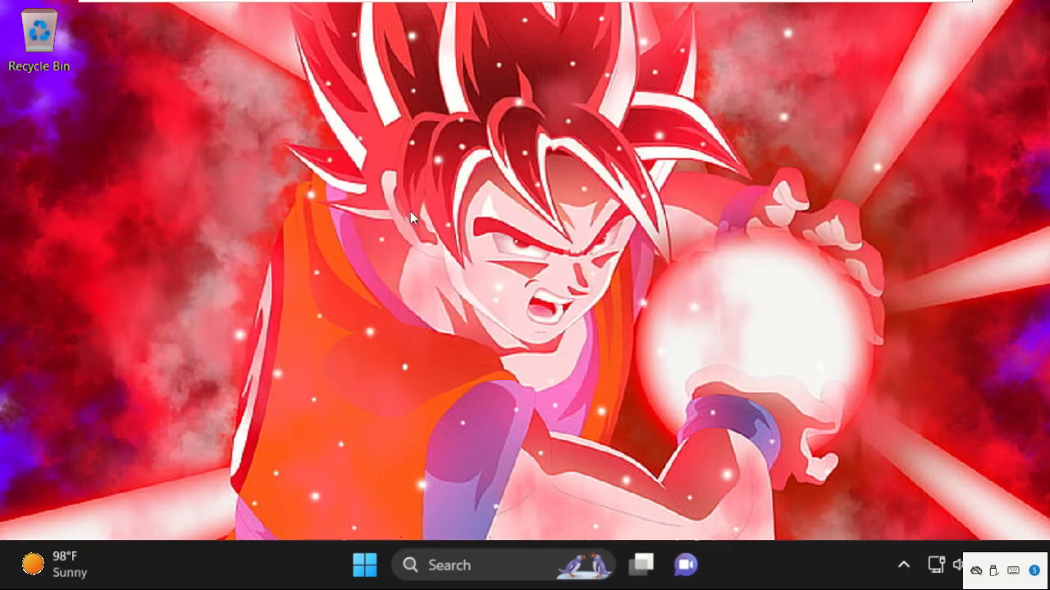
{"action": "mouse_move", "coordinate": [467, 564]}
{"action": "type", "text": "cmd"}
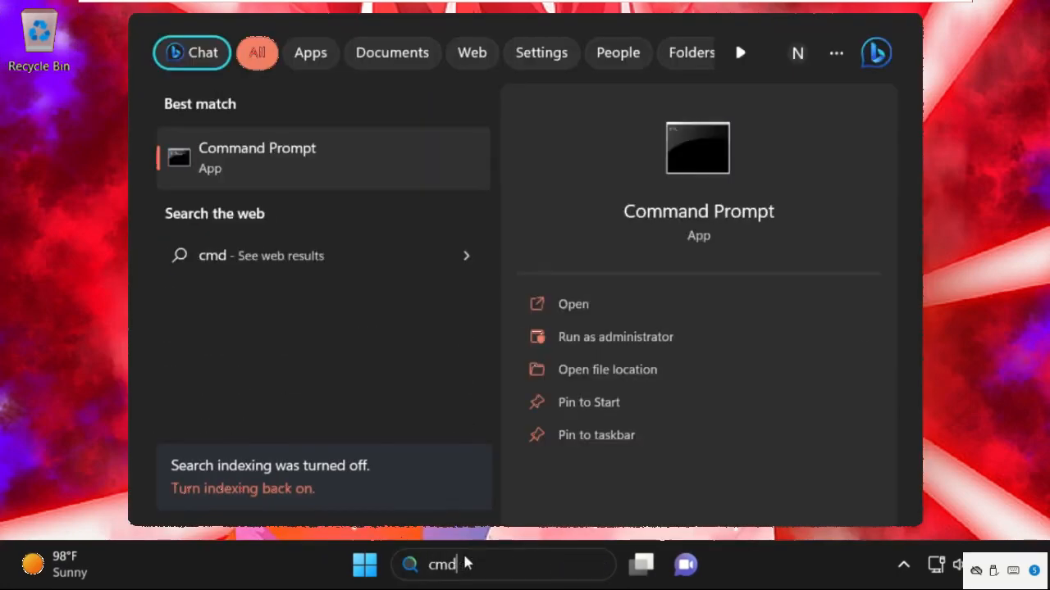
{"action": "mouse_move", "coordinate": [306, 196]}
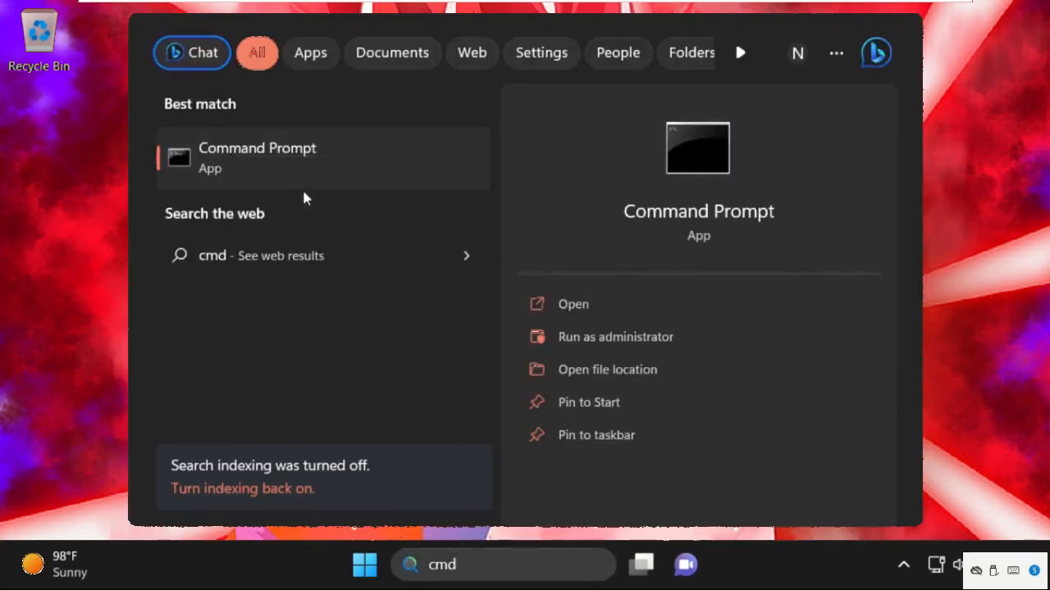
{"action": "left_click", "coordinate": [615, 336]}
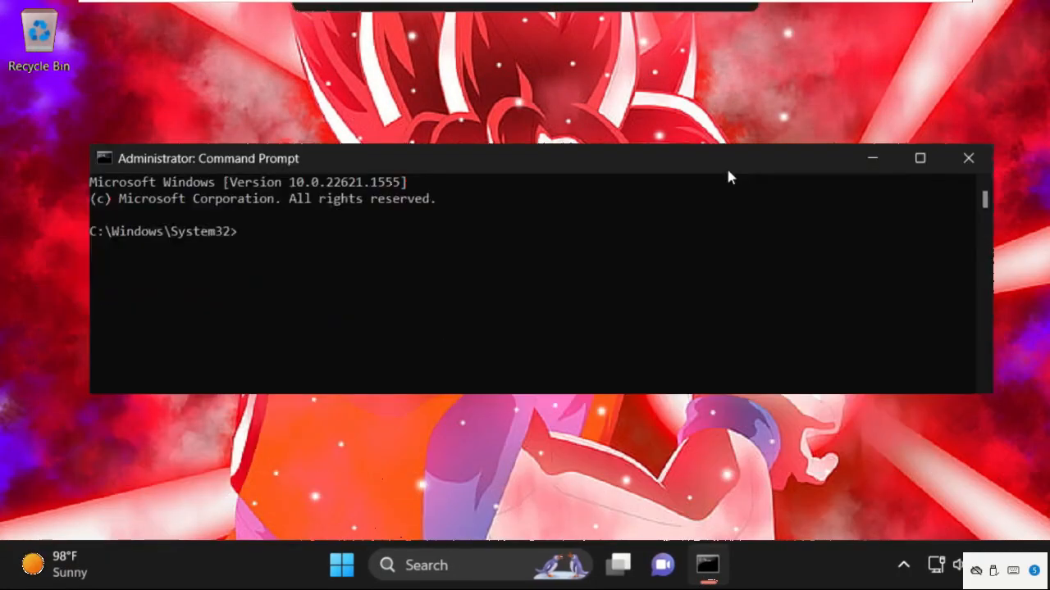
- Raise the console window slightly and run fsutil dirty query c:, confirming NOT dirty
{"action": "left_click_drag", "start_coordinate": [541, 158], "coordinate": [541, 122]}
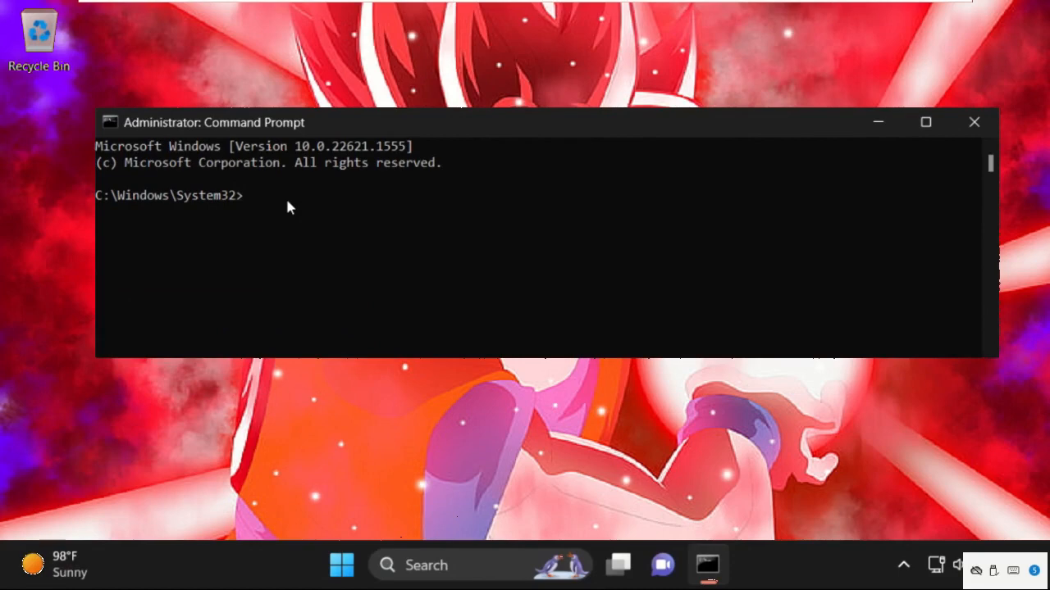
{"action": "type", "text": "fs"}
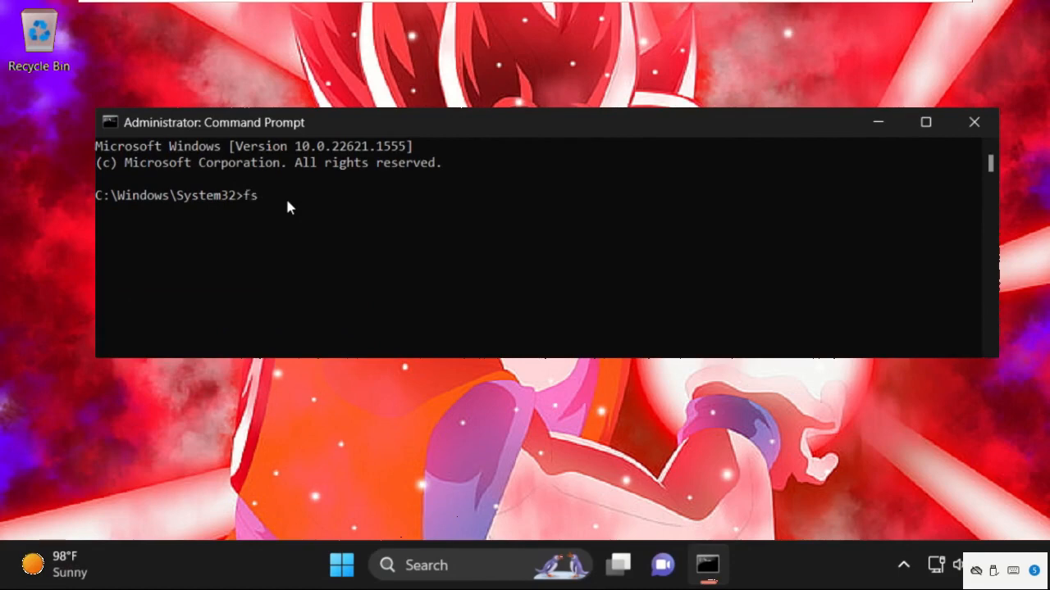
{"action": "type", "text": "u"}
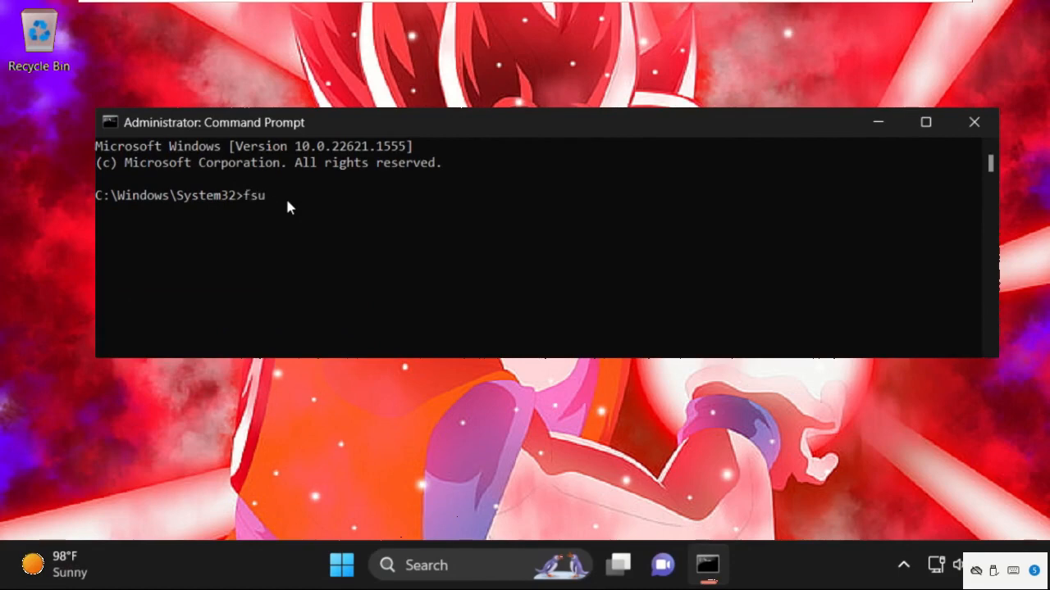
{"action": "type", "text": "til"}
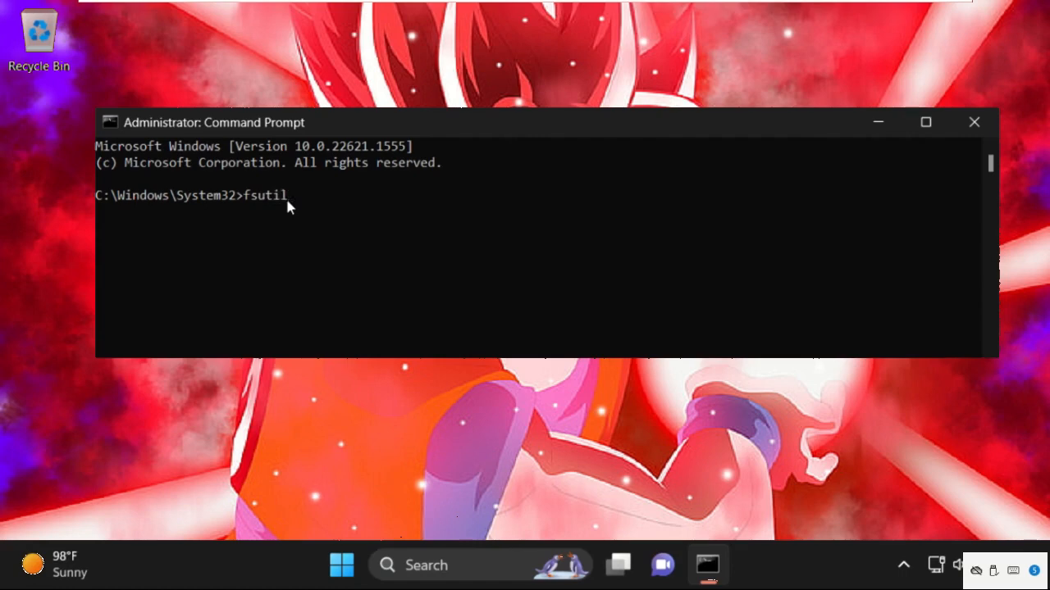
{"action": "type", "text": "di"}
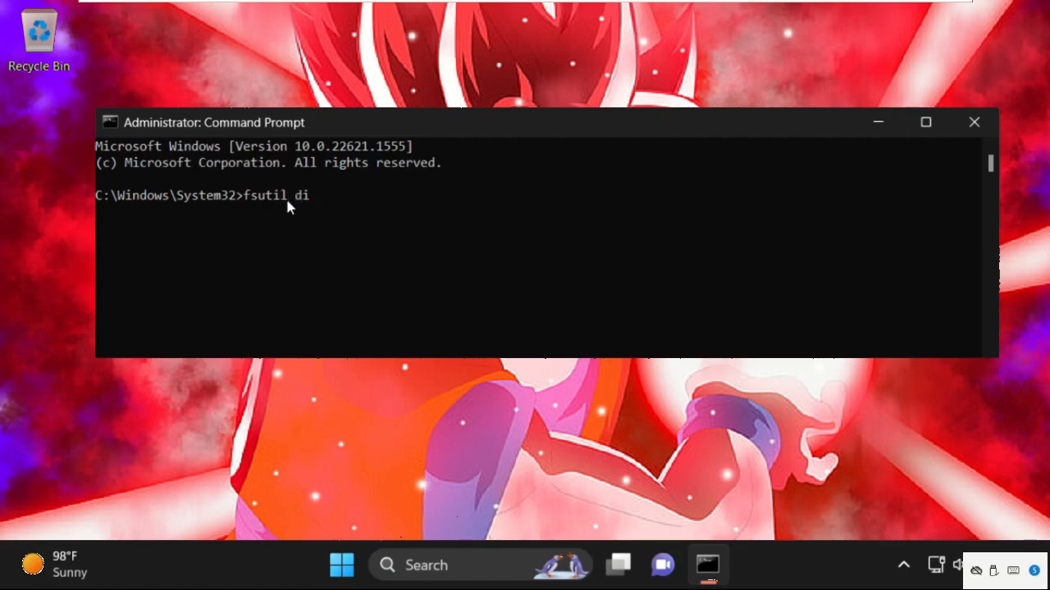
{"action": "type", "text": "rty q"}
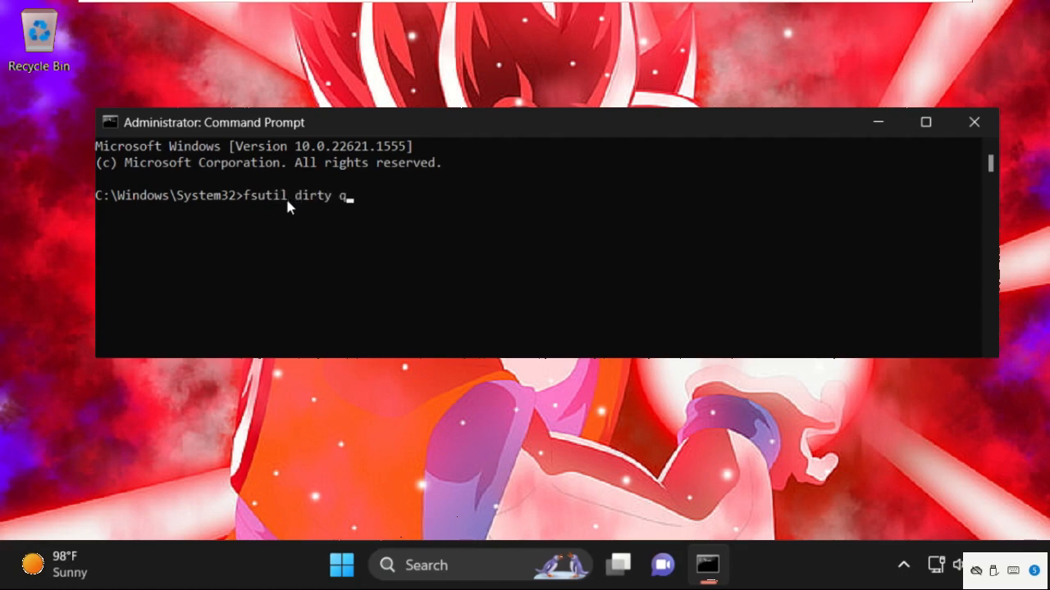
{"action": "type", "text": "uery"}
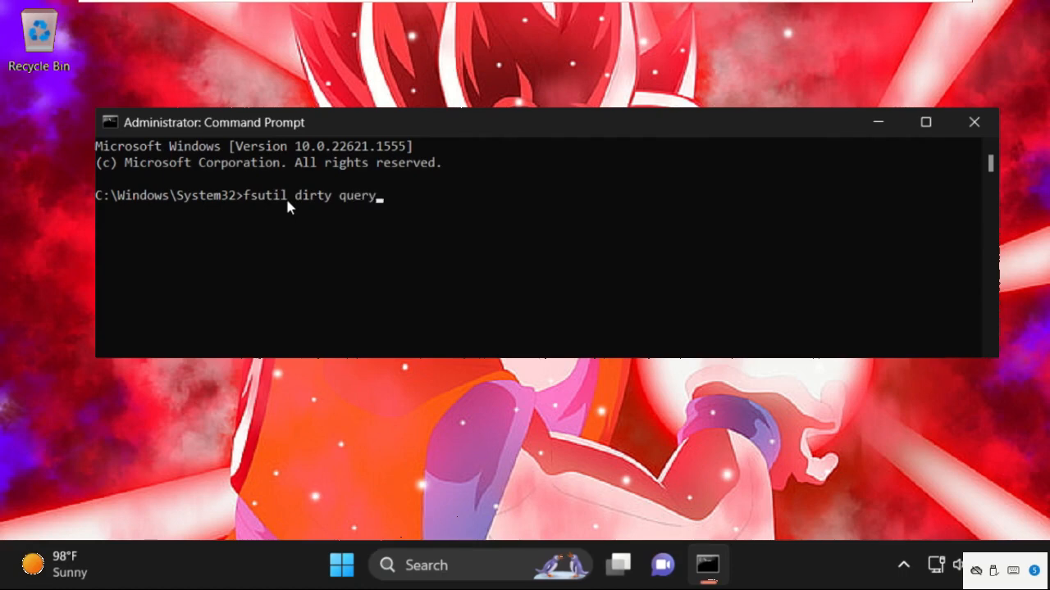
{"action": "type", "text": "c:"}
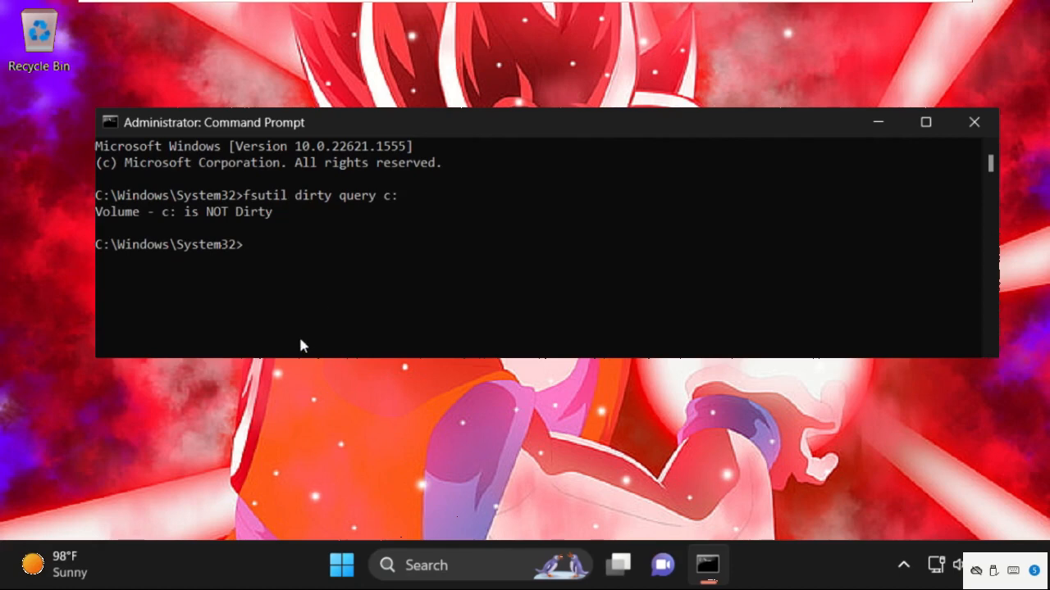
{"action": "mouse_move", "coordinate": [274, 255]}
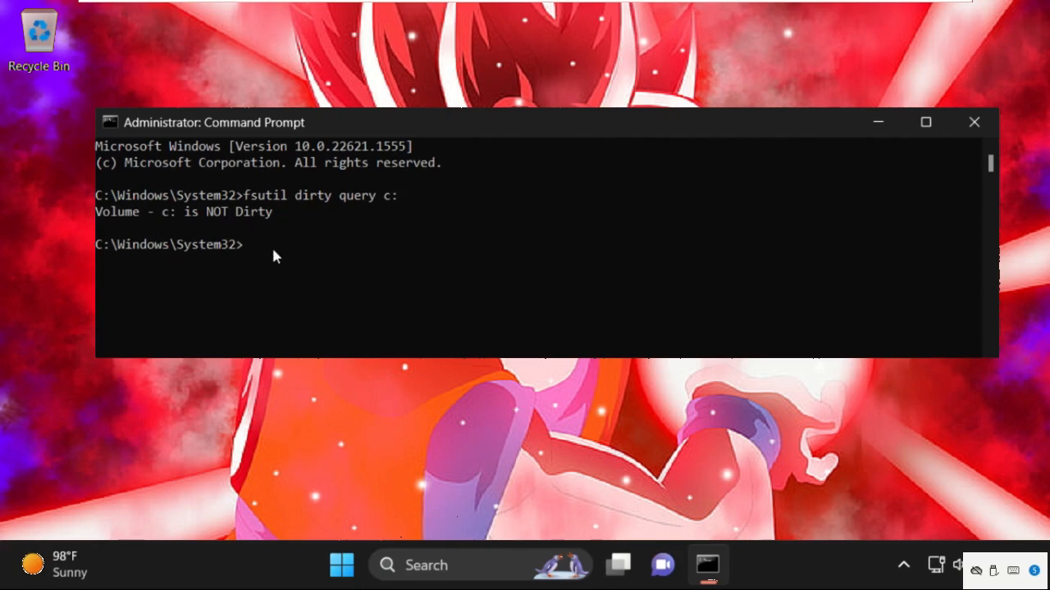
{"action": "type", "text": "c"}
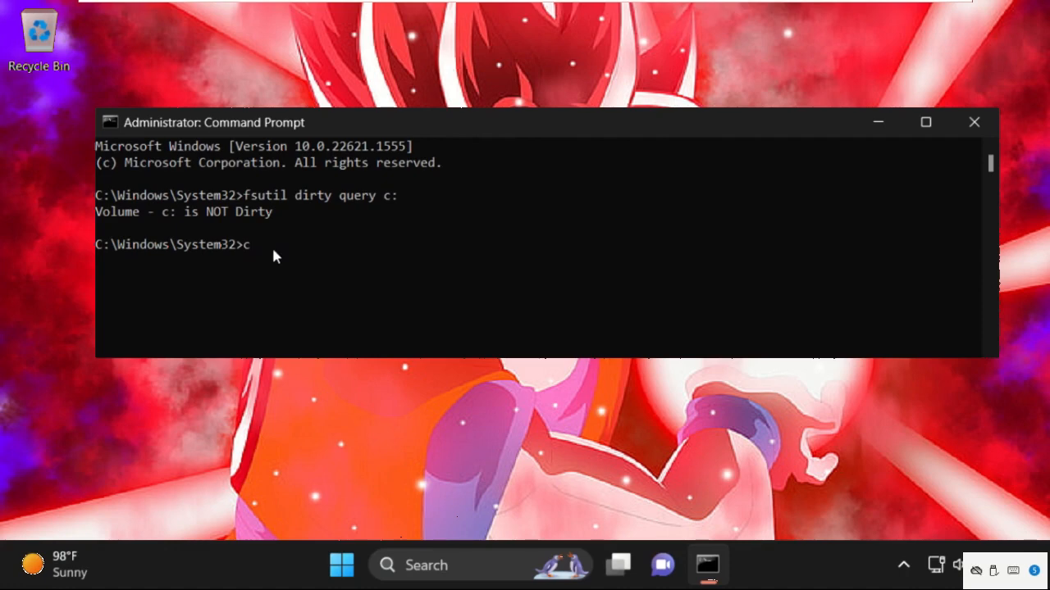
- Run chkntfs /x c:, exit the console, and bring up the Start menu
{"action": "type", "text": "hk"}
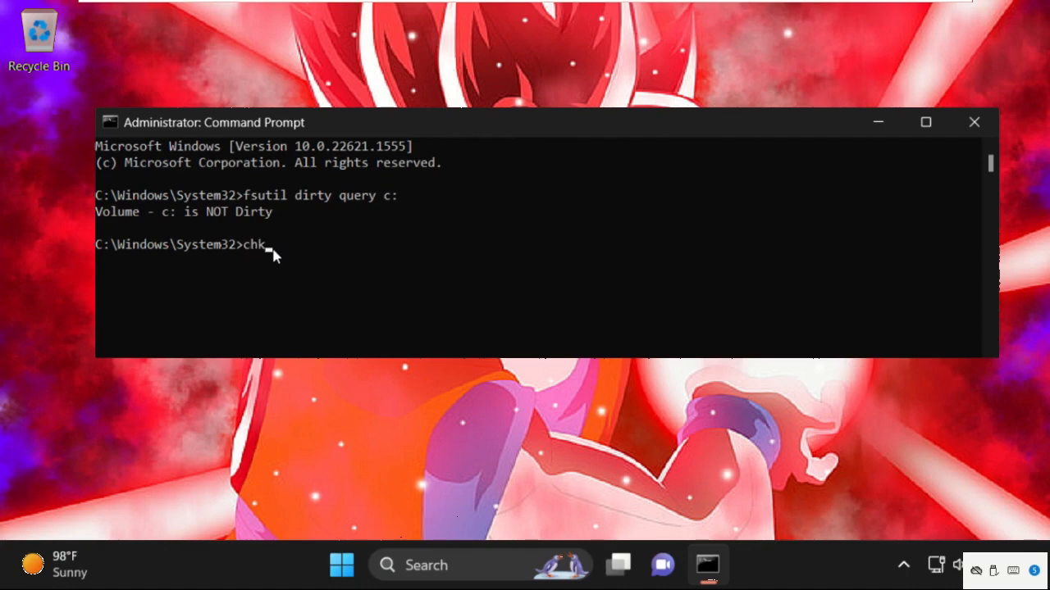
{"action": "type", "text": "ntfs"}
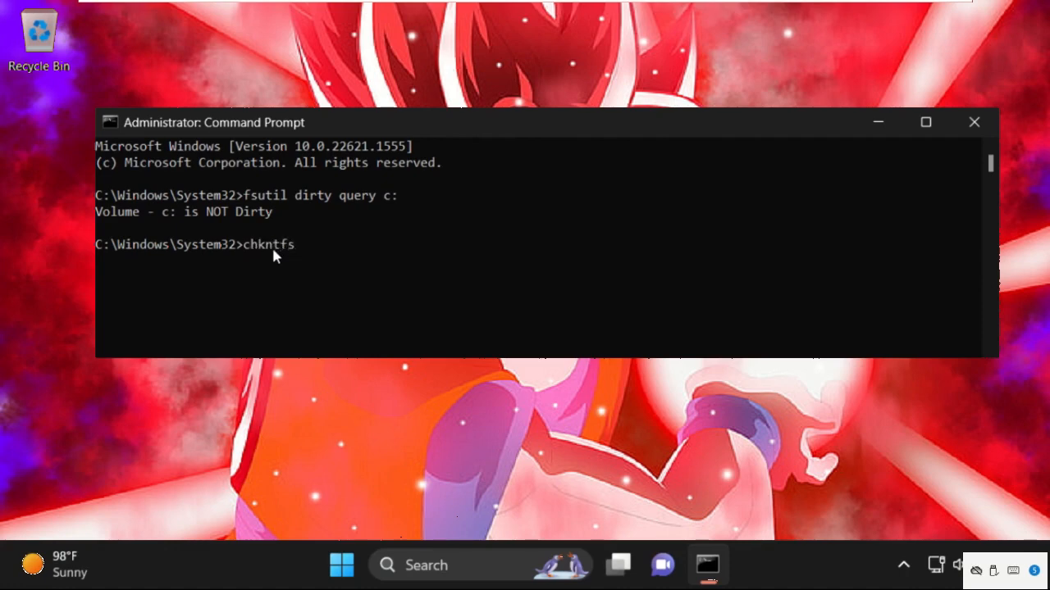
{"action": "type", "text": "/x"}
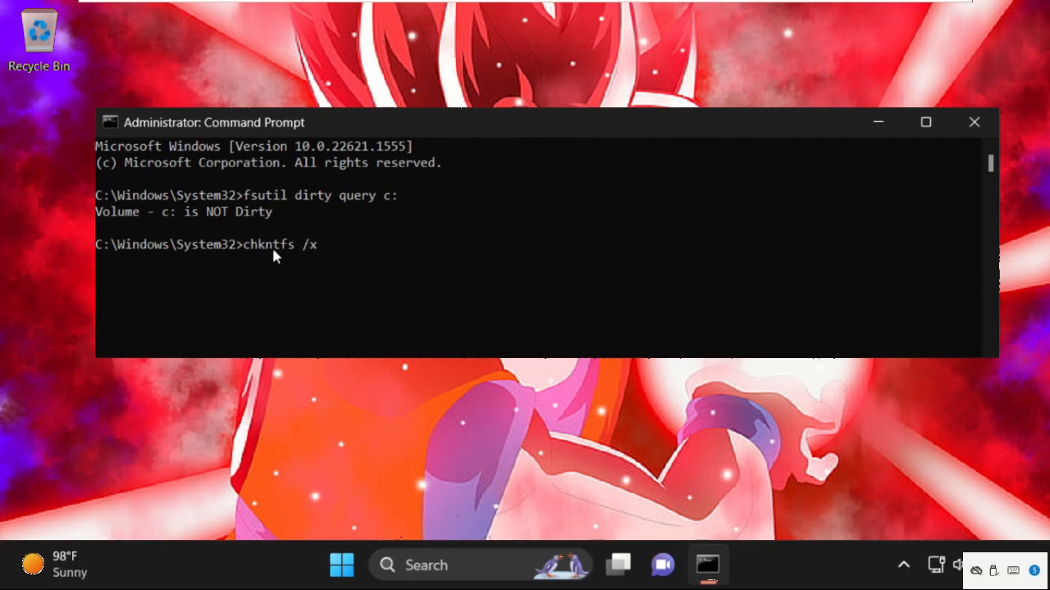
{"action": "type", "text": "c:"}
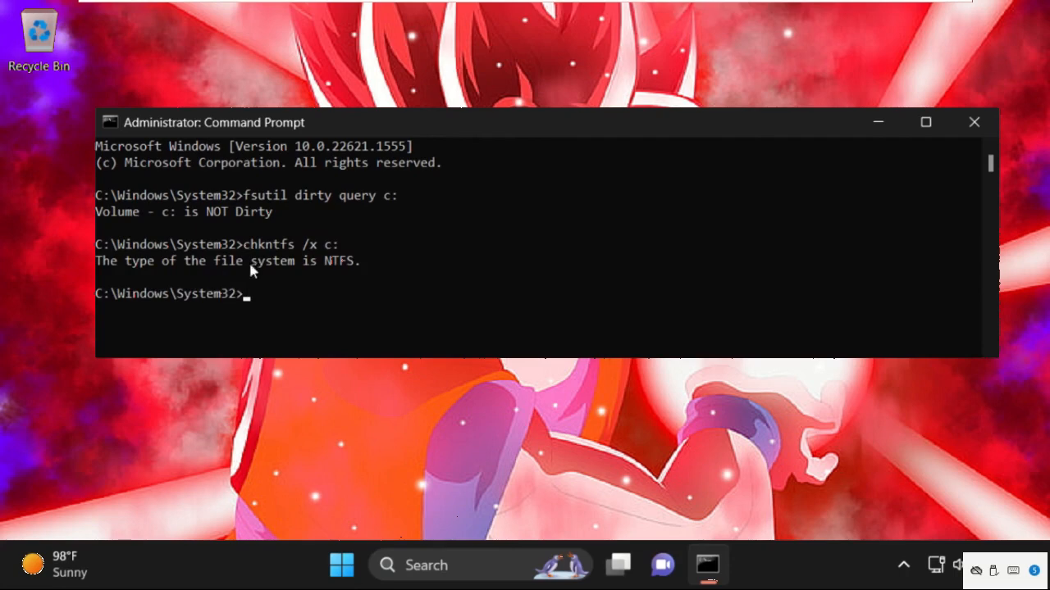
{"action": "type", "text": "ex"}
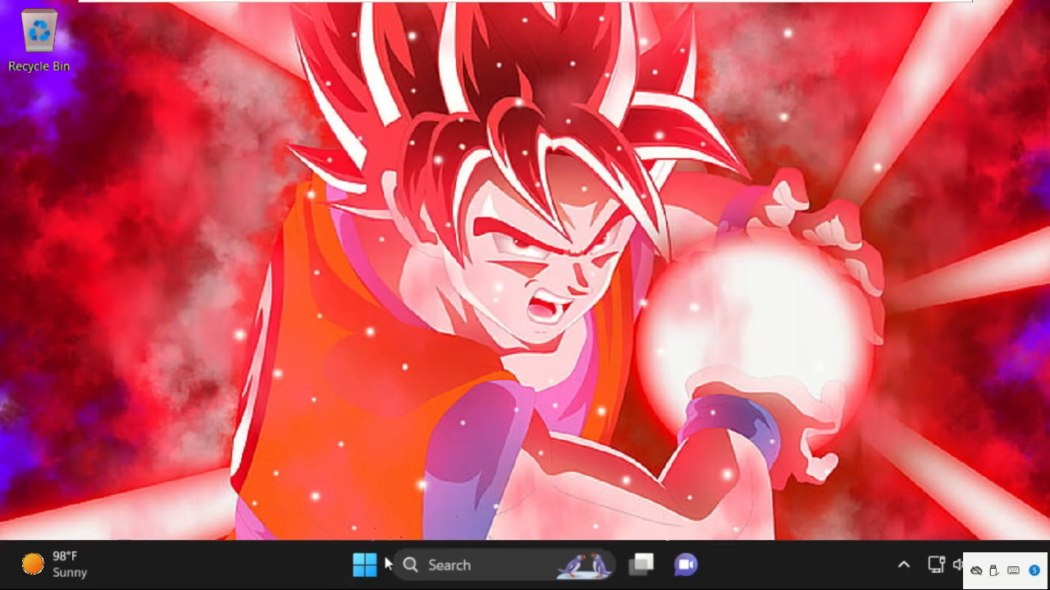
{"action": "left_click", "coordinate": [364, 565]}
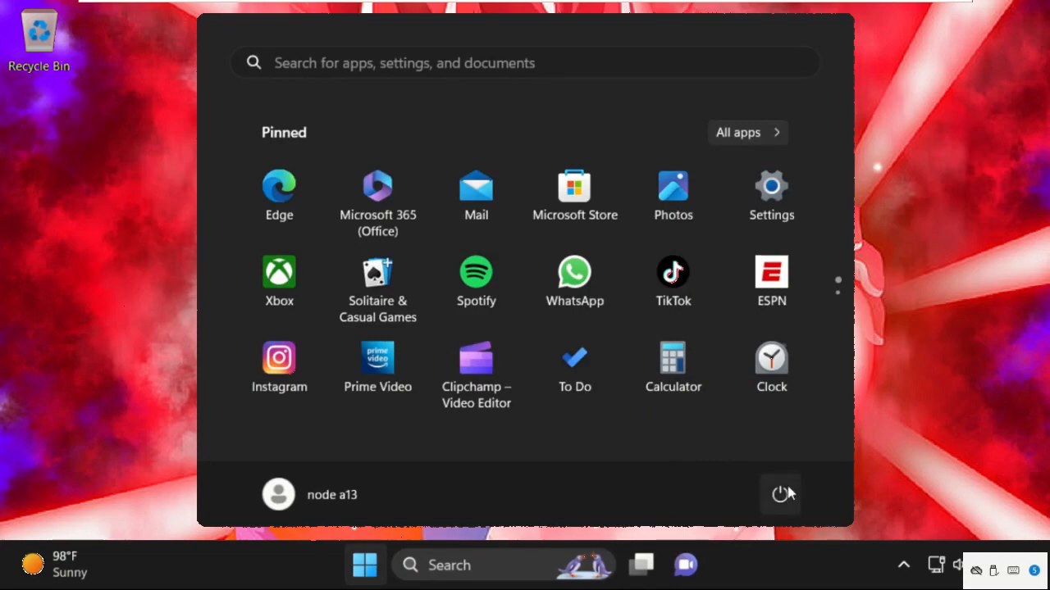